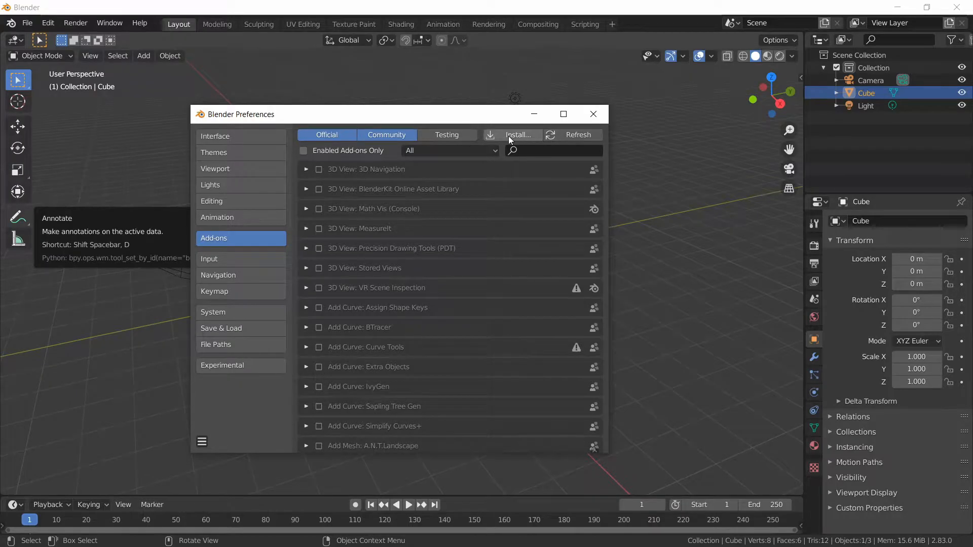
# Install the Uefy Script add-on from uefy.zip and enable it in Add-ons.
pyautogui.click(592, 114)
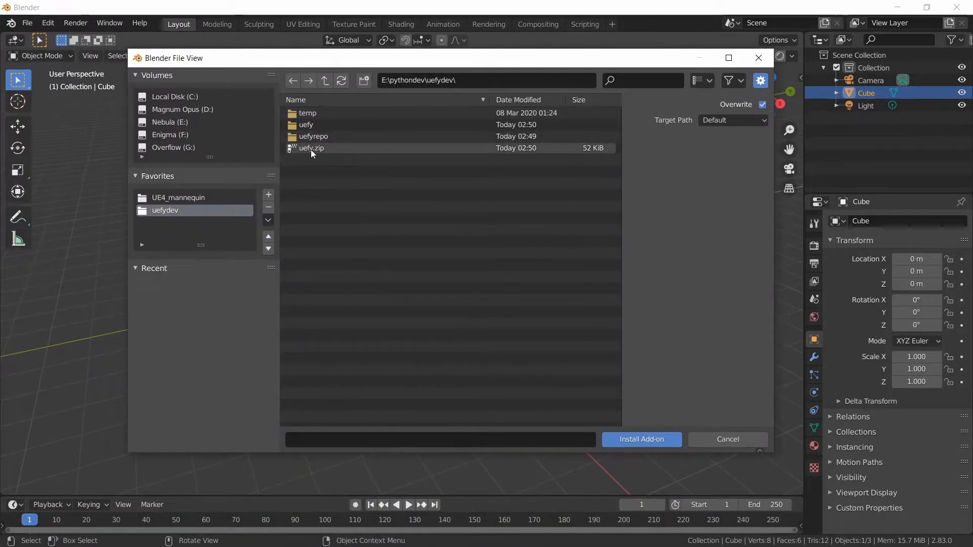
pyautogui.click(311, 148)
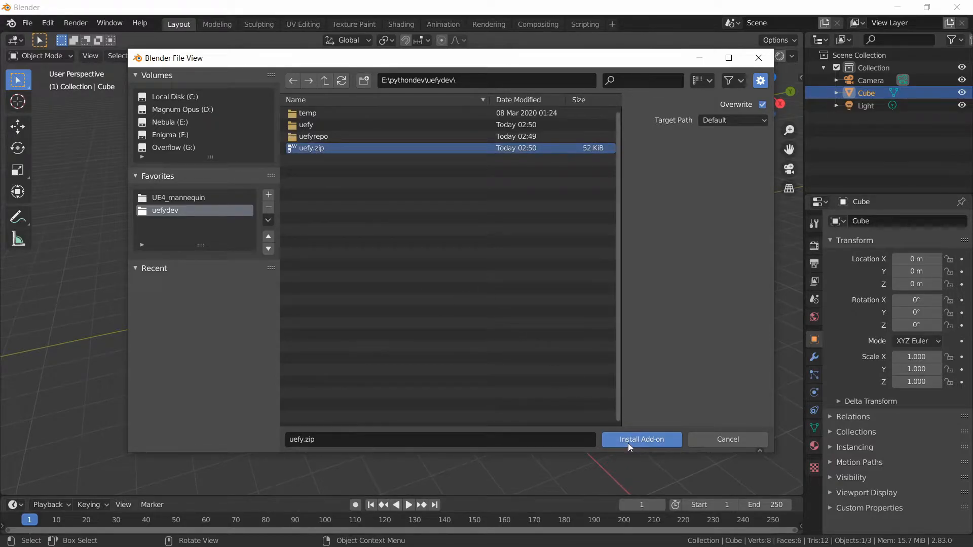
pyautogui.click(642, 439)
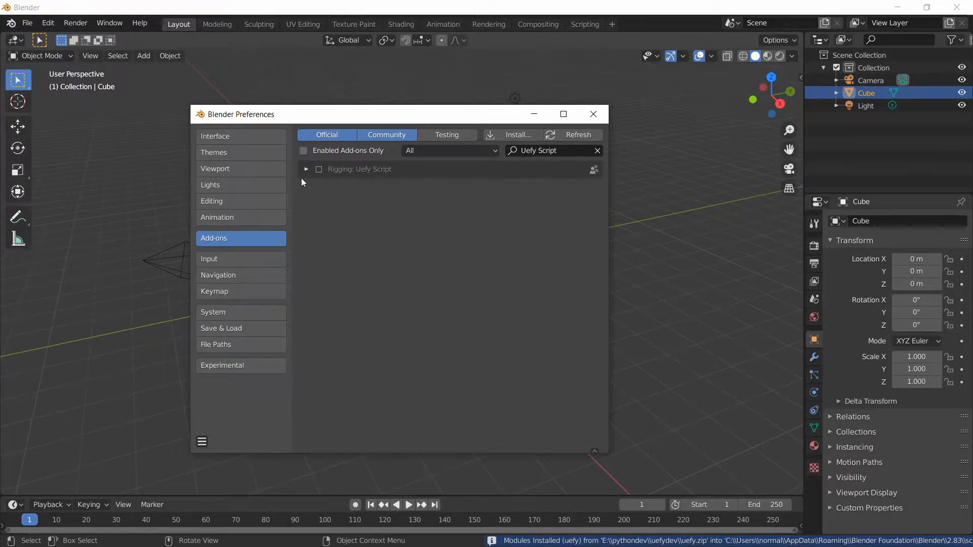
pyautogui.click(319, 169)
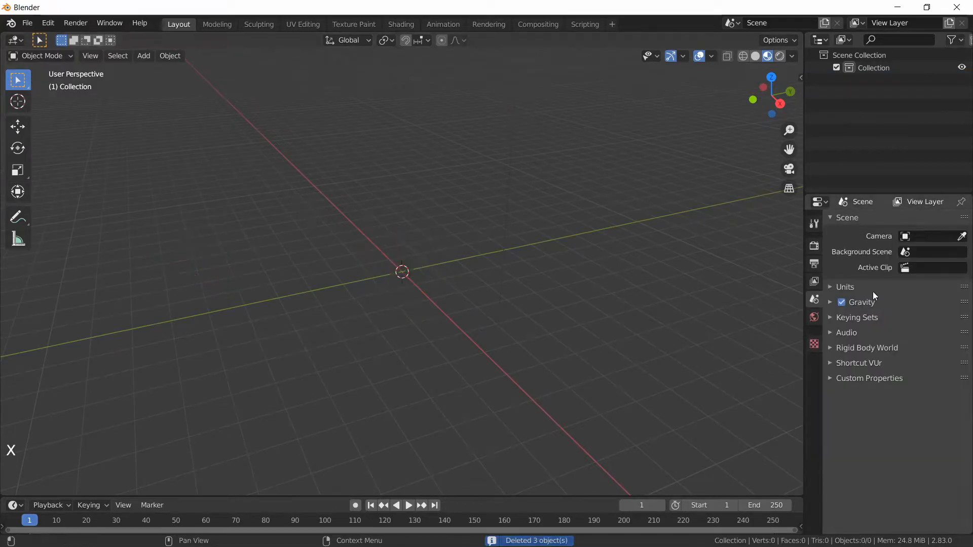
# Import SK_Mannequin_425.FBX with Animation off and Automatic Bone Orientation on.
pyautogui.click(830, 286)
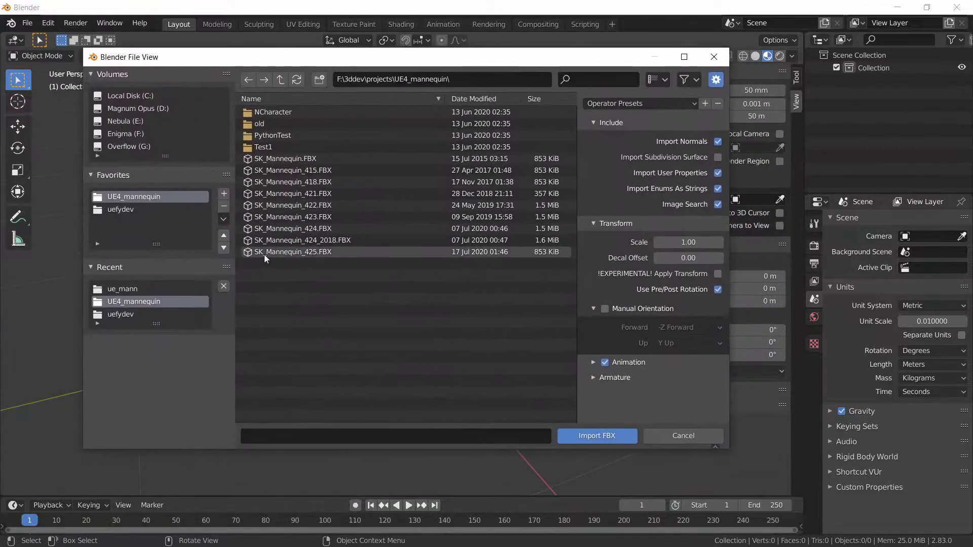
pyautogui.click(293, 253)
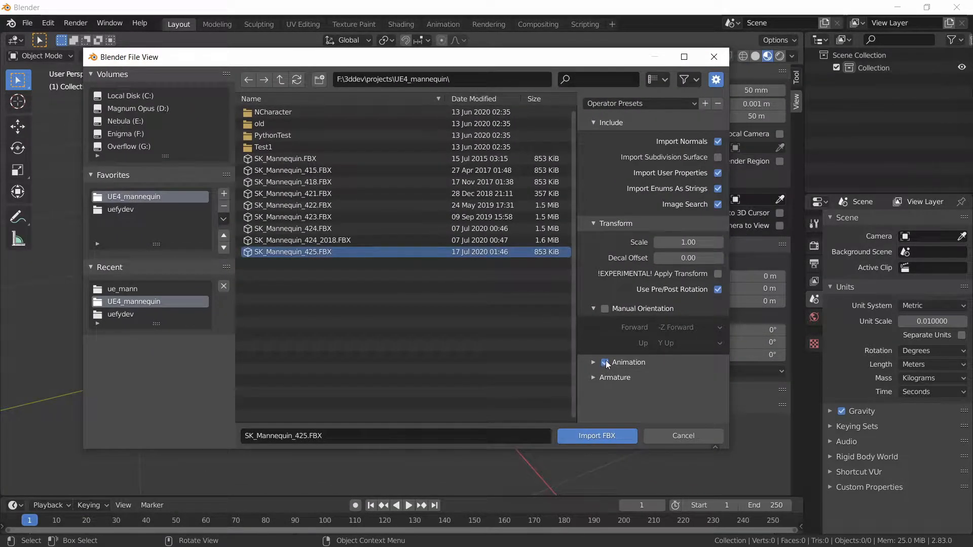
pyautogui.click(593, 377)
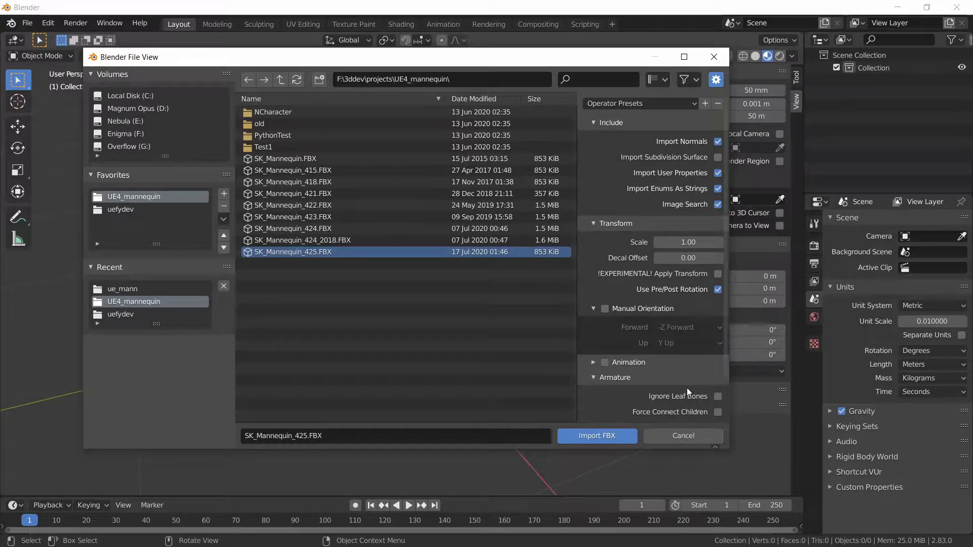
pyautogui.click(718, 382)
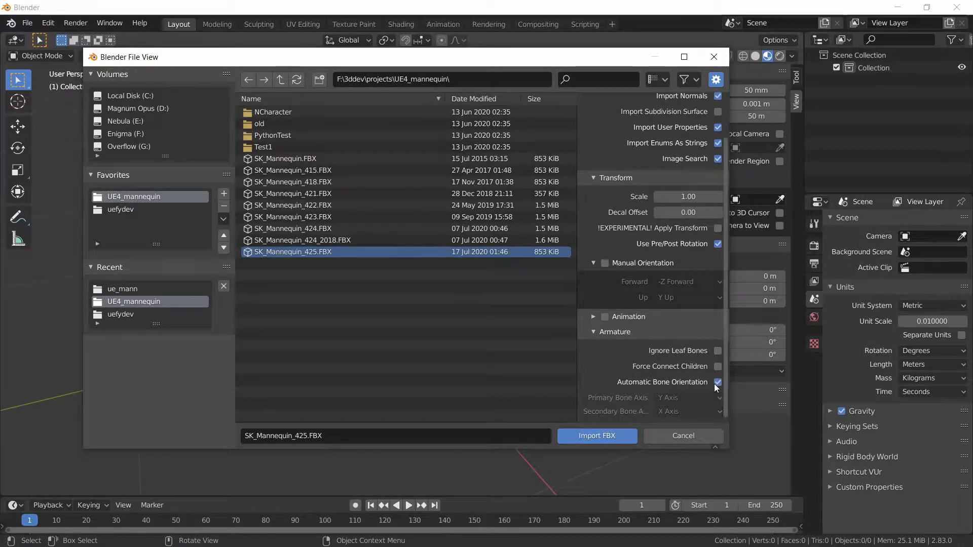
pyautogui.click(596, 435)
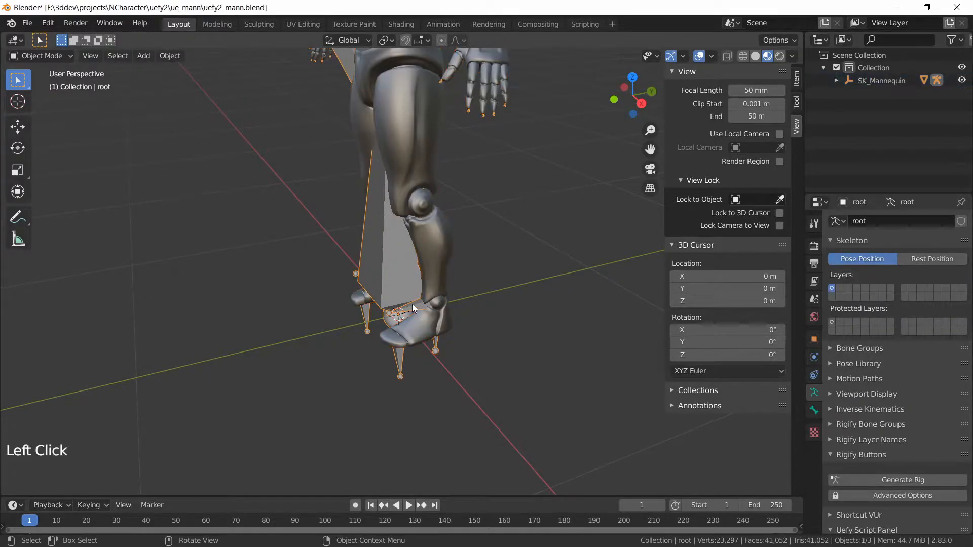
# Show the armature's bones In Front and set root as the Uefy Character.
pyautogui.click(866, 393)
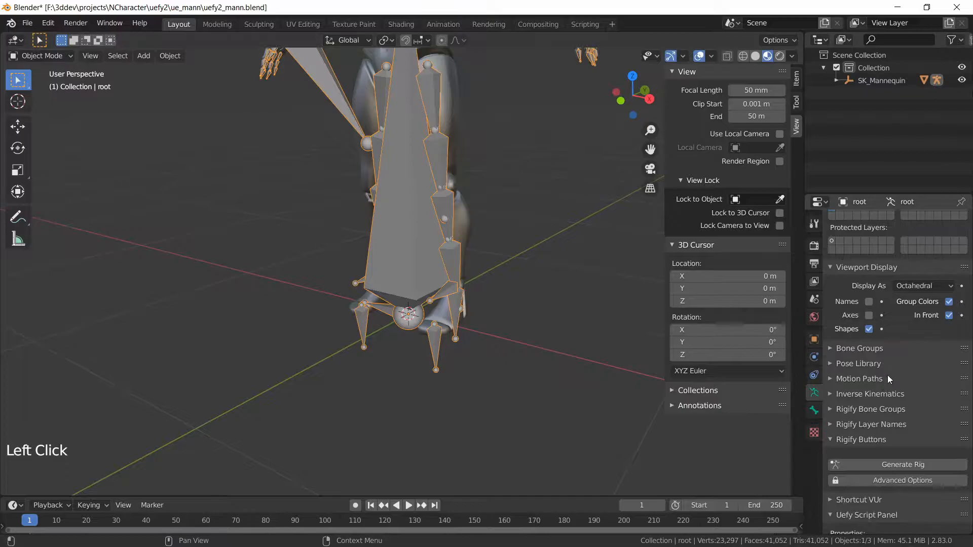
pyautogui.click(867, 313)
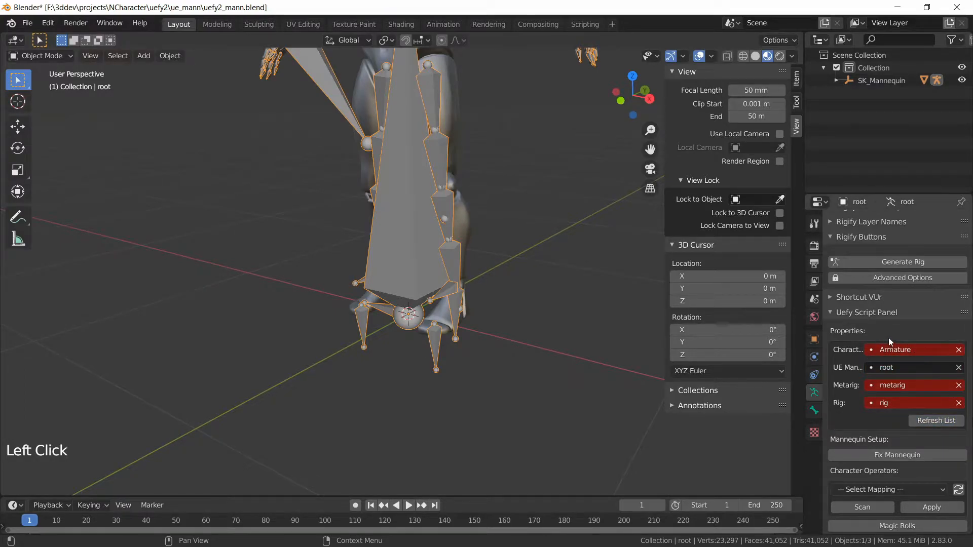
pyautogui.click(906, 349)
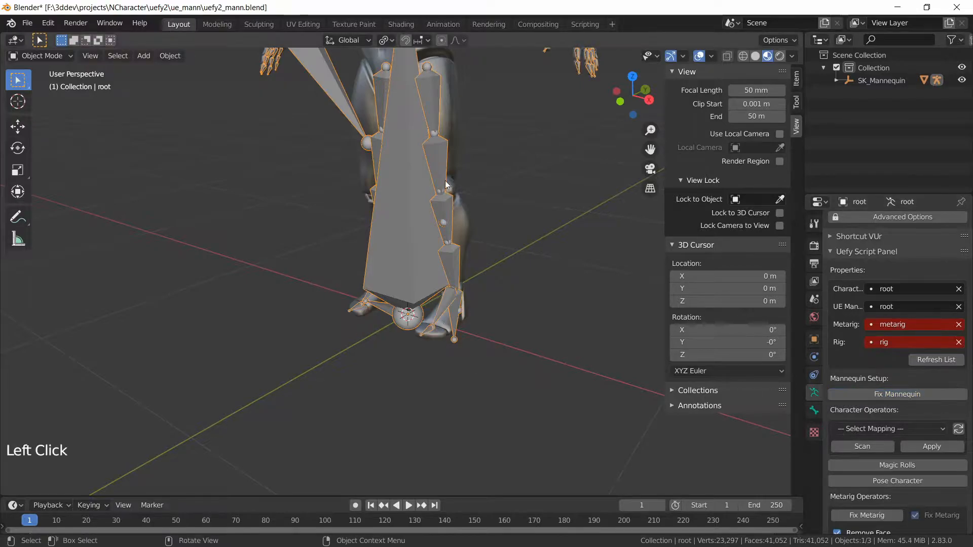
pyautogui.moveTo(516, 294)
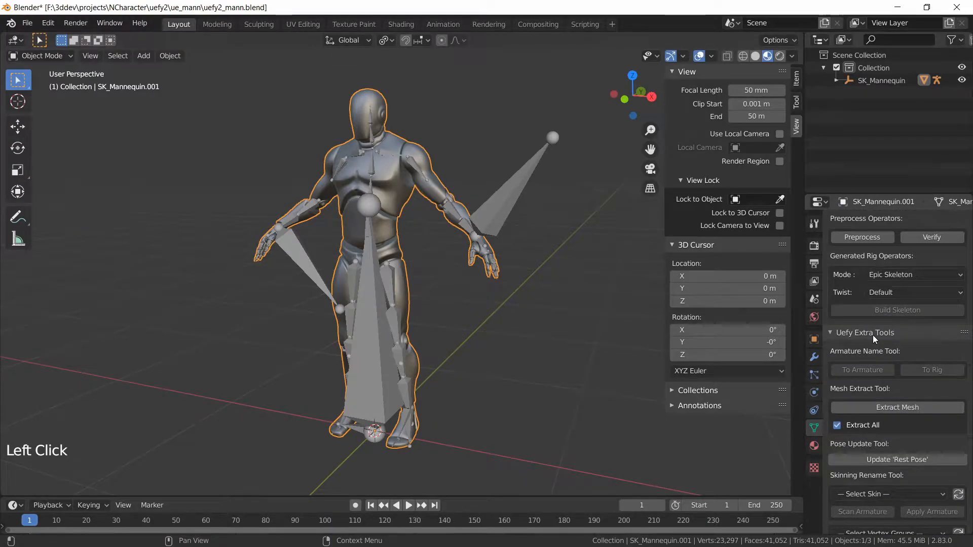
pyautogui.moveTo(897, 407)
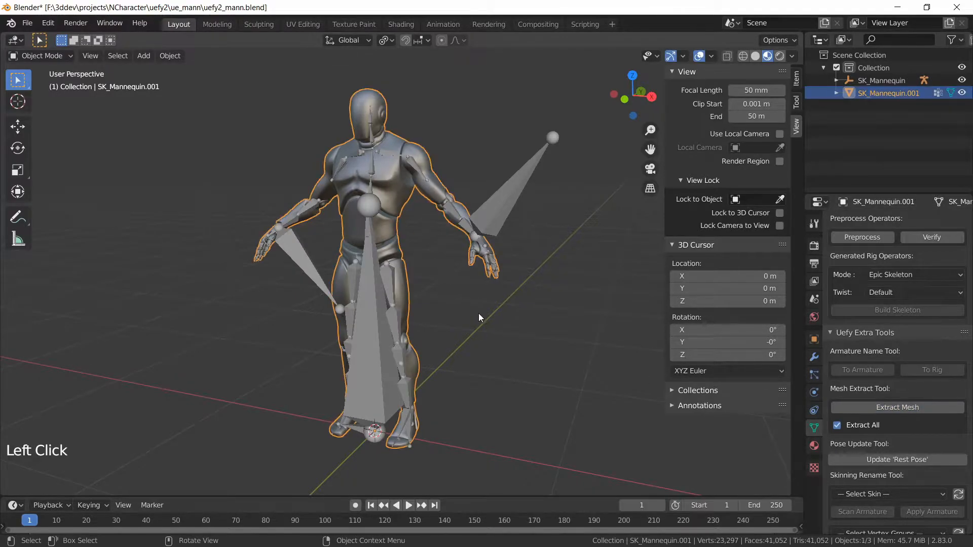
# Nudge the extracted mesh with a move and cancel it to confirm it is standalone.
pyautogui.press('g')
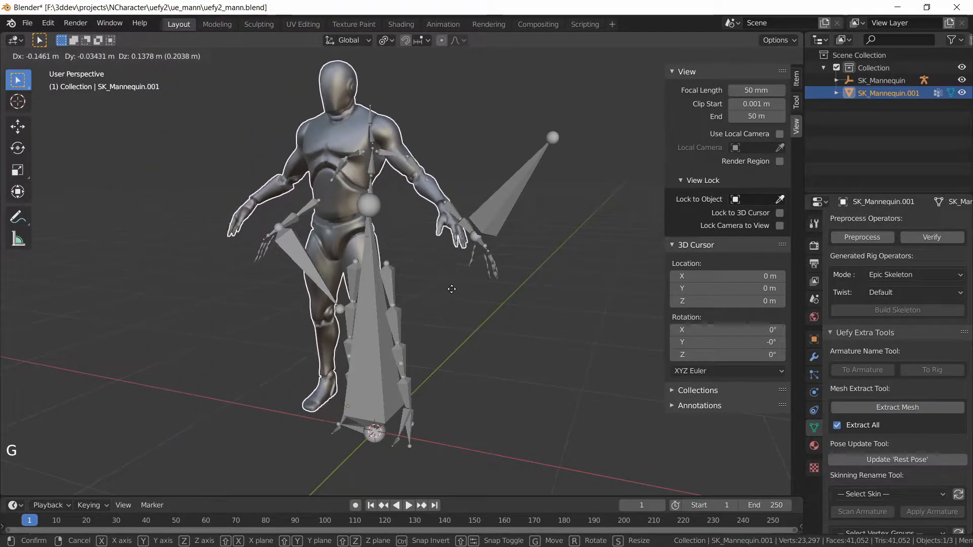
pyautogui.rightClick(451, 288)
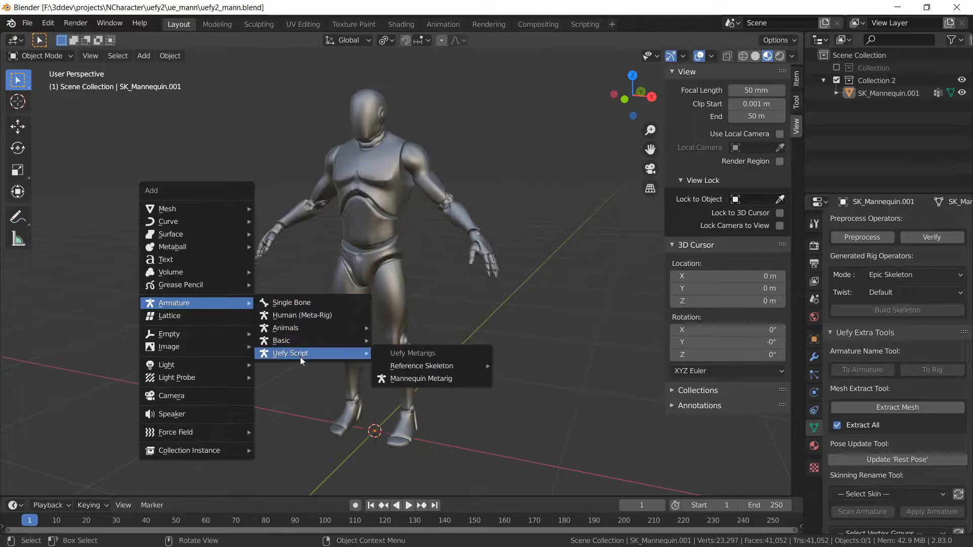
pyautogui.moveTo(421, 378)
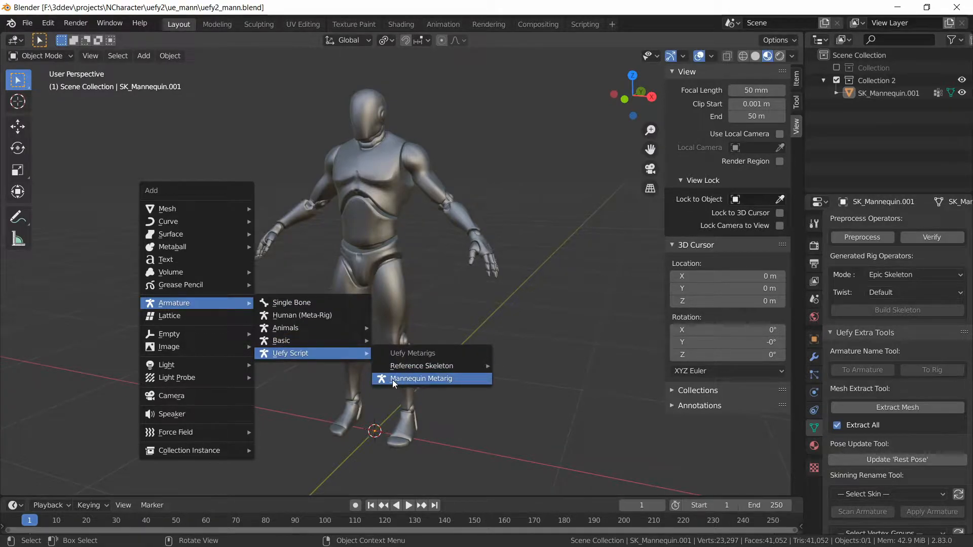
# Add the Mannequin Metarig, show its bones In Front, and generate the rig.
pyautogui.click(422, 378)
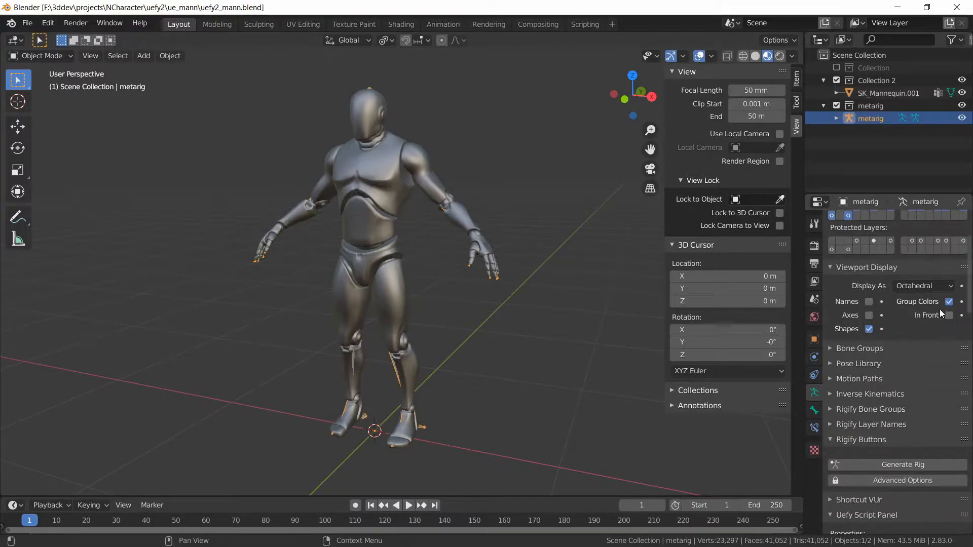
pyautogui.click(949, 315)
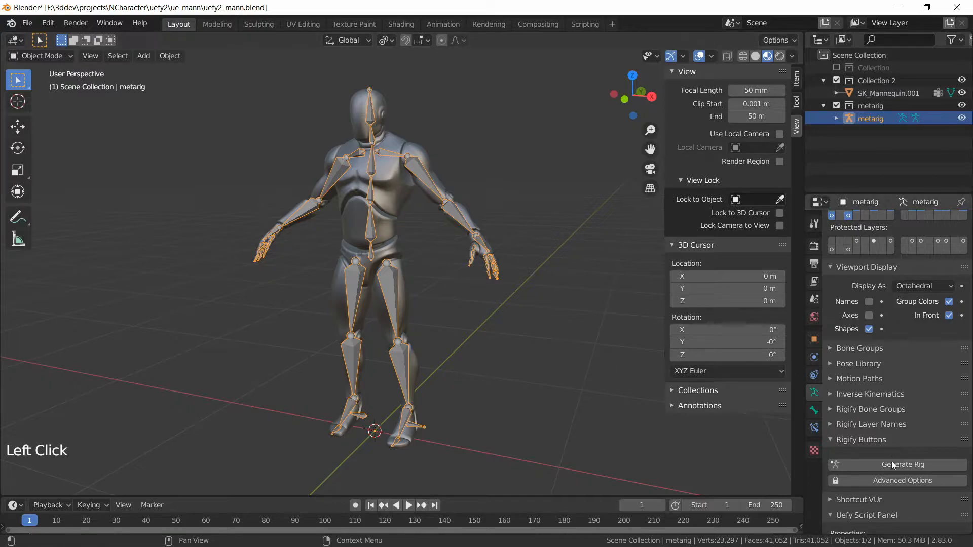
pyautogui.click(902, 464)
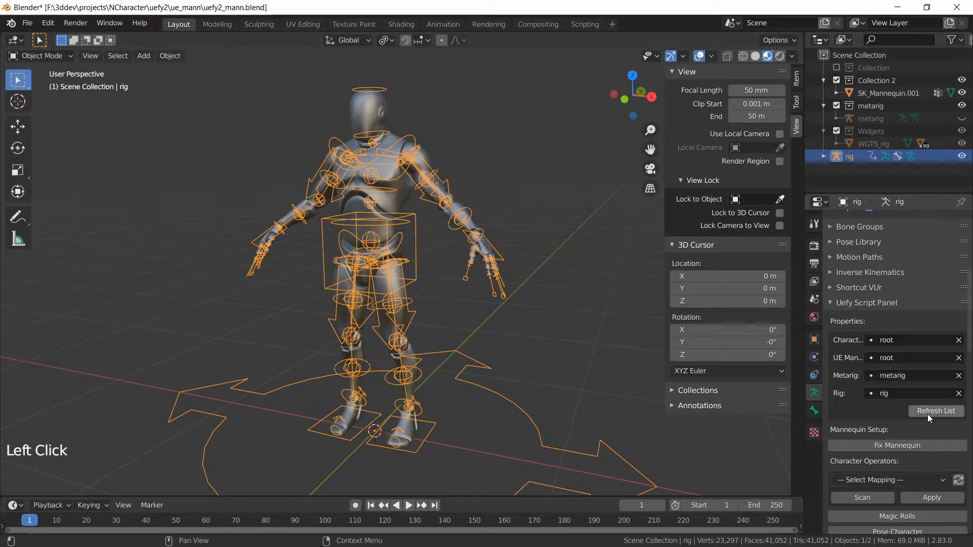
pyautogui.moveTo(851, 407)
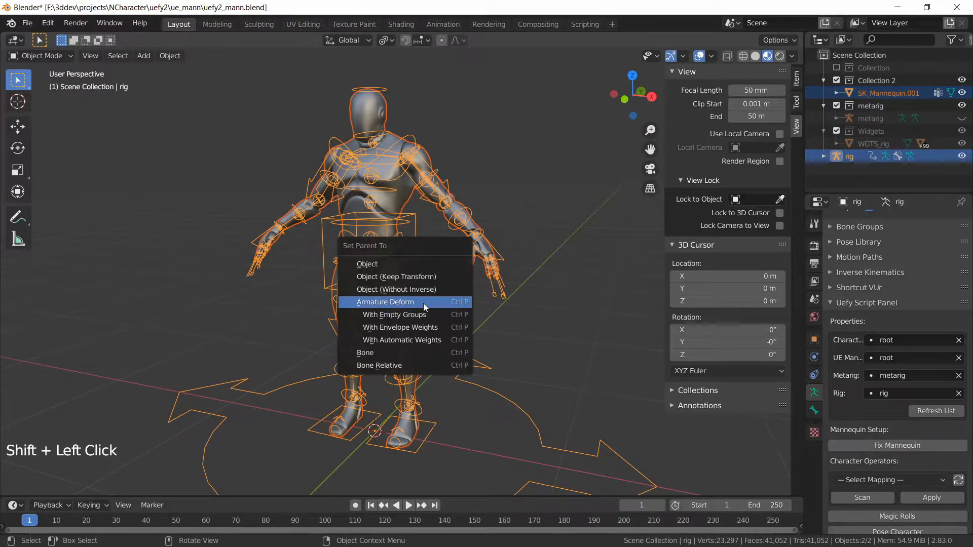
# Parent the mesh to the rig with Armature Deform and select the rig.
pyautogui.click(385, 302)
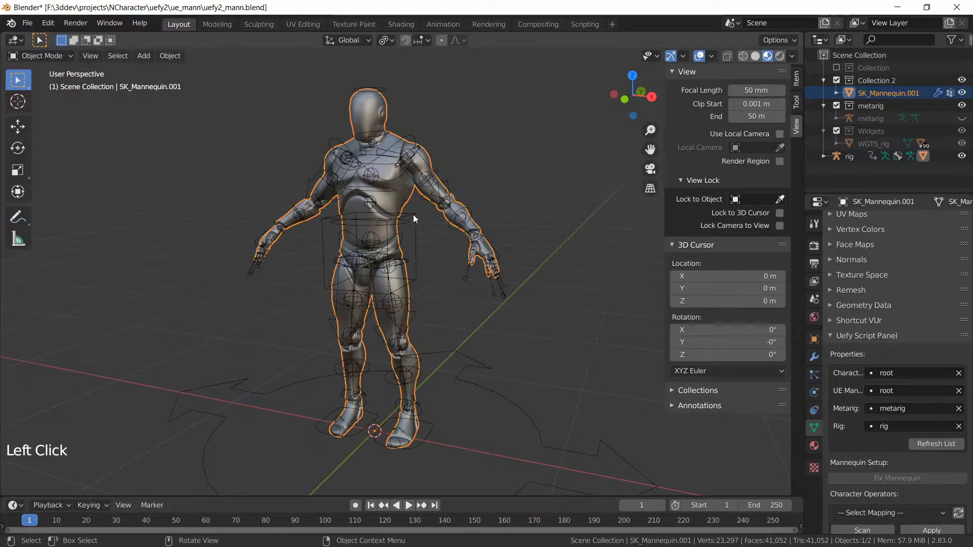
pyautogui.click(850, 156)
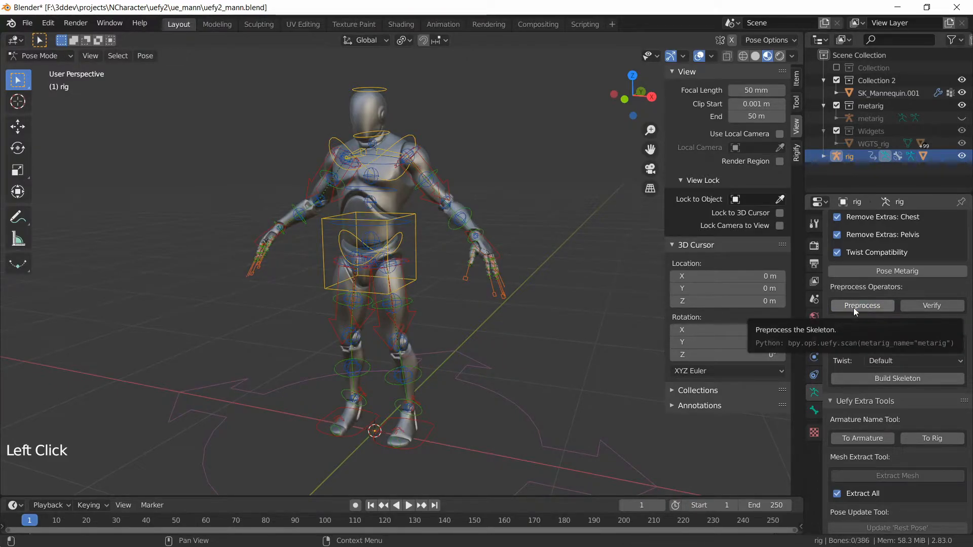
# Run Preprocess on the rig in pose mode for Unreal export.
pyautogui.click(861, 305)
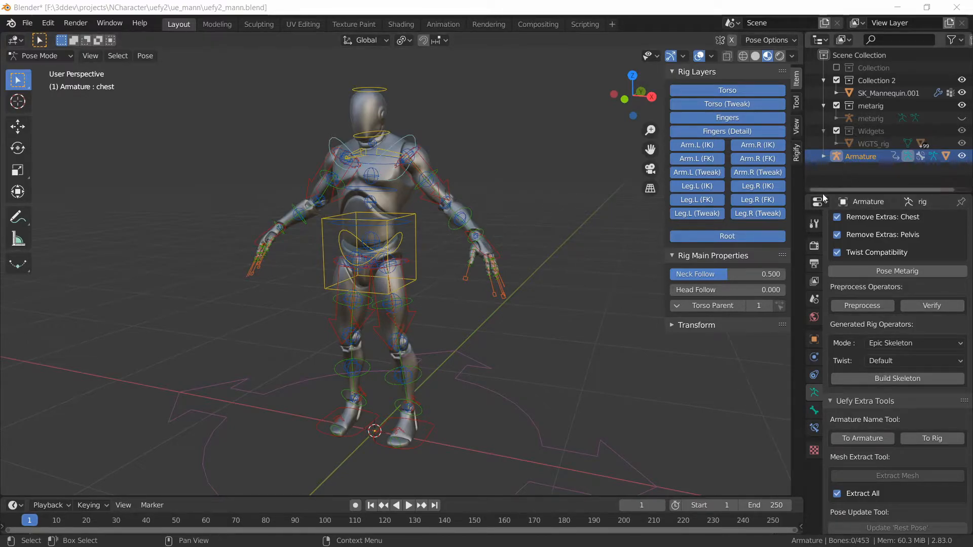
pyautogui.moveTo(862, 438)
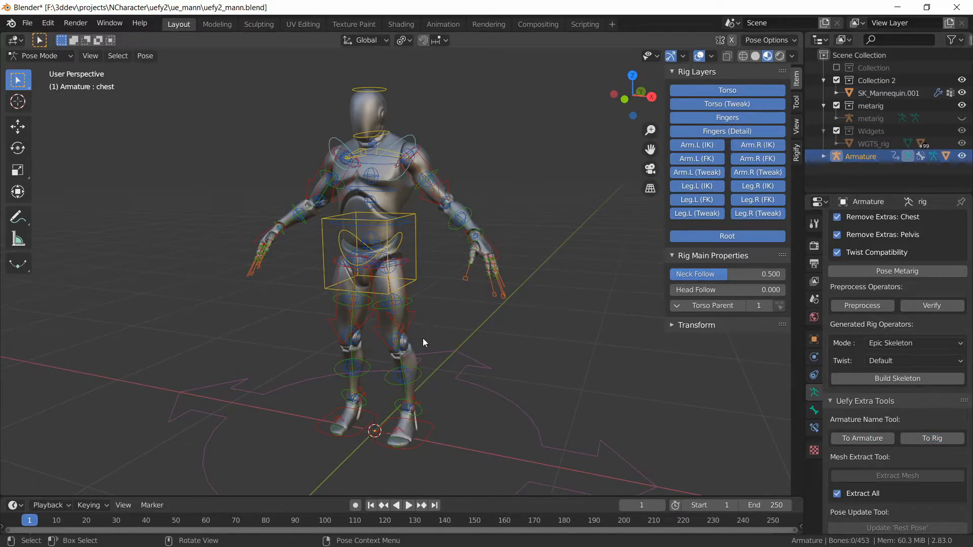
pyautogui.moveTo(148, 438)
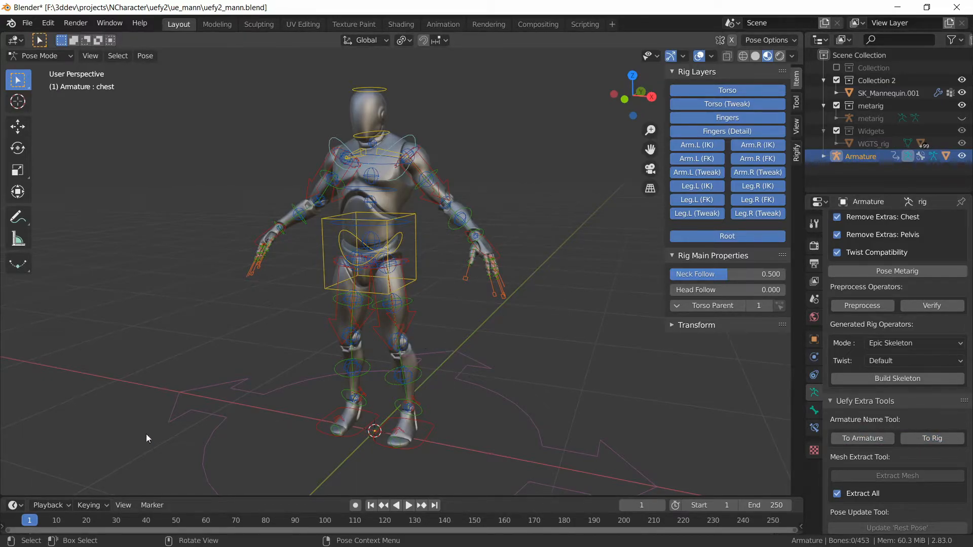
# Return to Object Mode with the mesh and Armature rig selected together.
pyautogui.rightClick(366, 152)
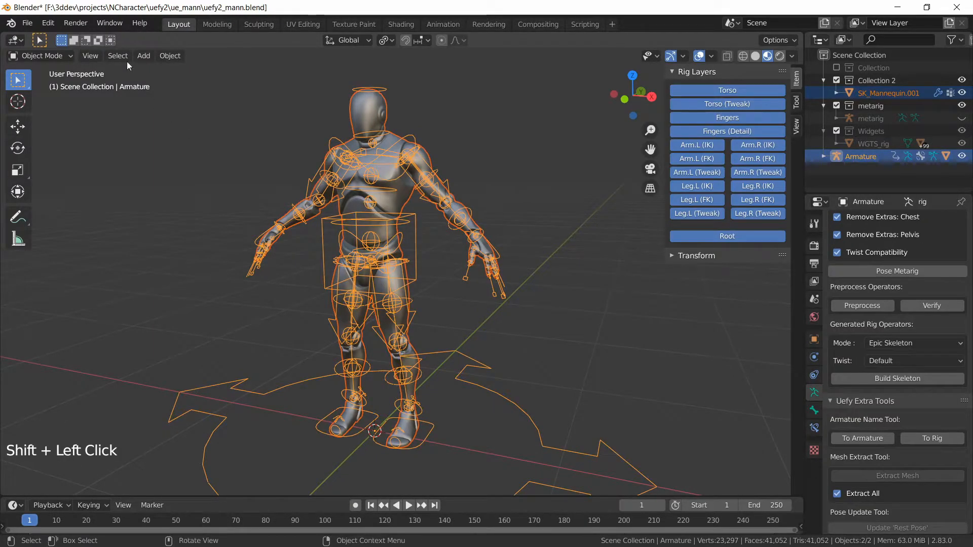
# Export uefy2_mann.fbx with Selected Objects, Only Deform Bones on and Add Leaf Bones off.
pyautogui.click(28, 23)
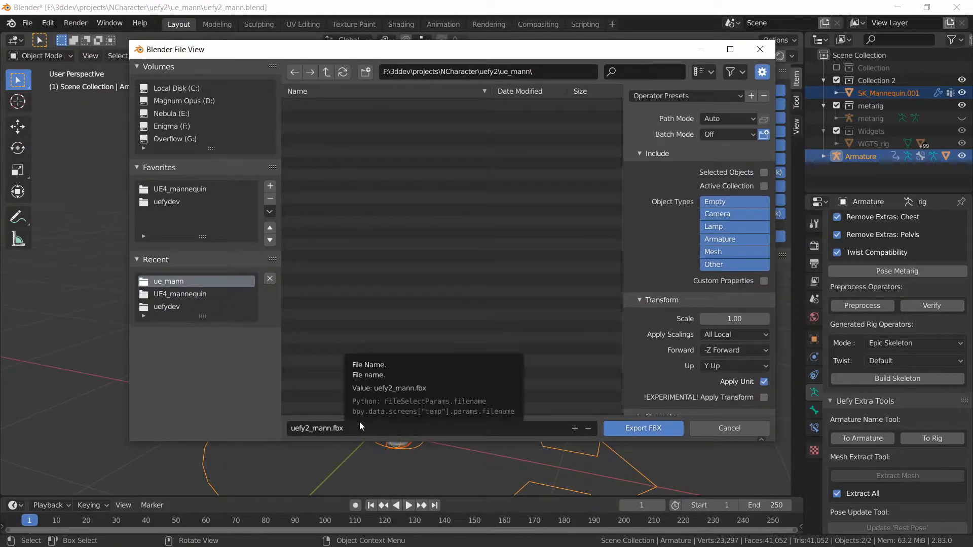
pyautogui.moveTo(739, 190)
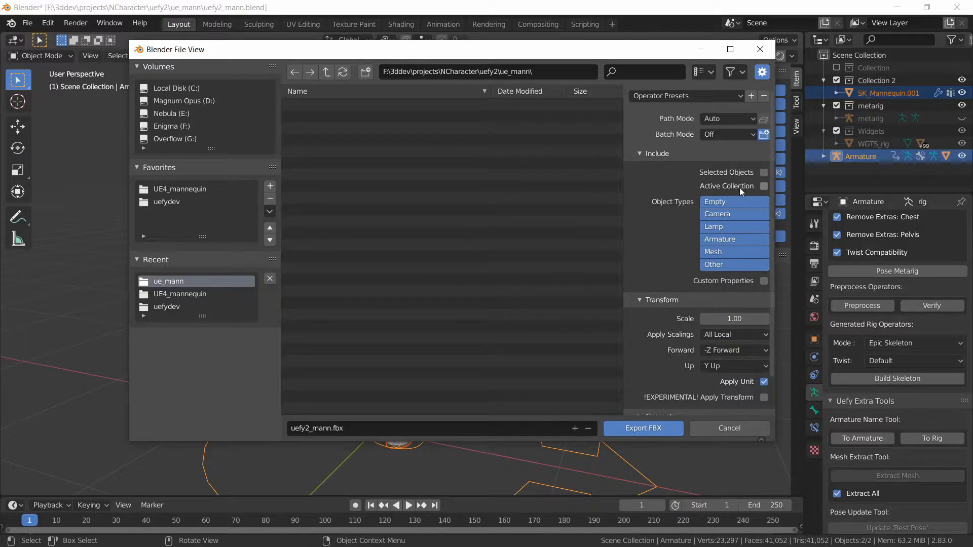
pyautogui.click(765, 172)
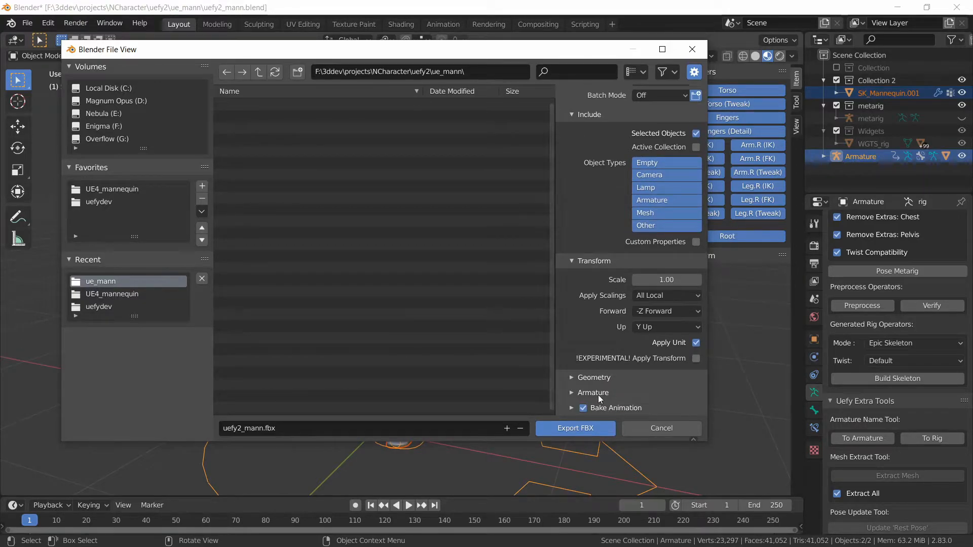
pyautogui.click(593, 392)
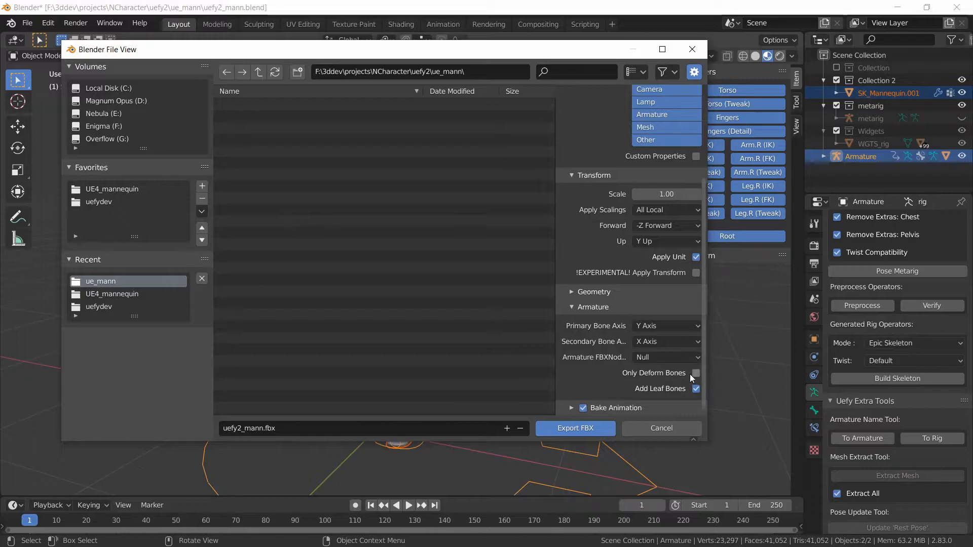
pyautogui.click(695, 373)
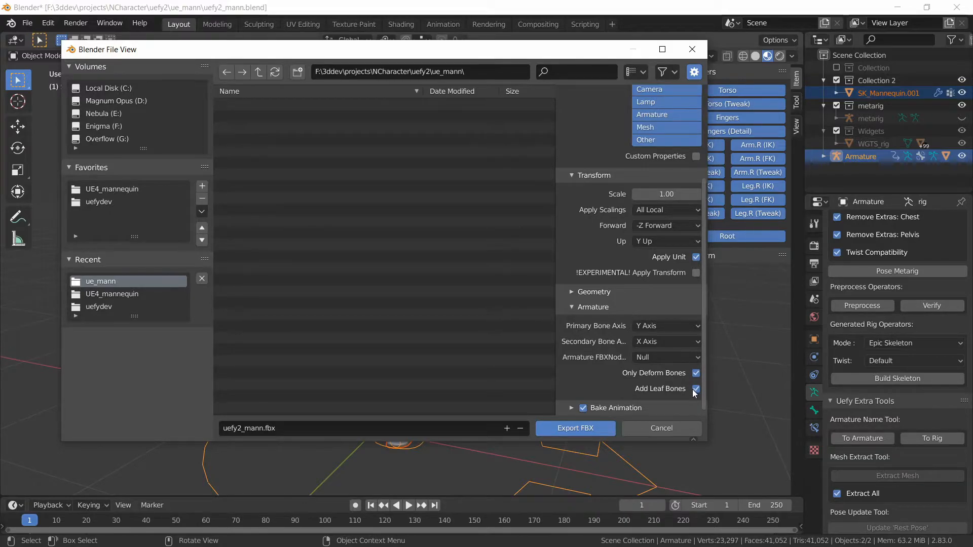
pyautogui.click(695, 389)
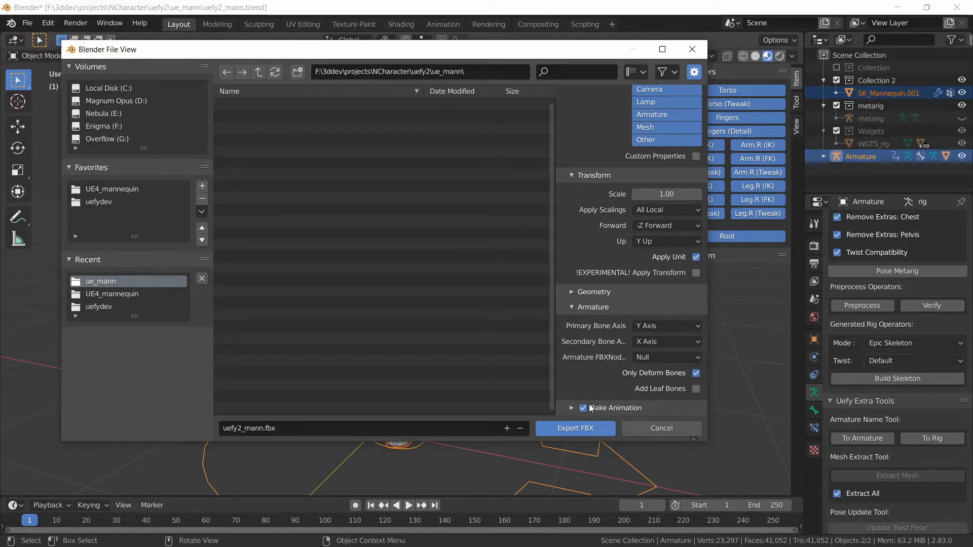
pyautogui.click(583, 408)
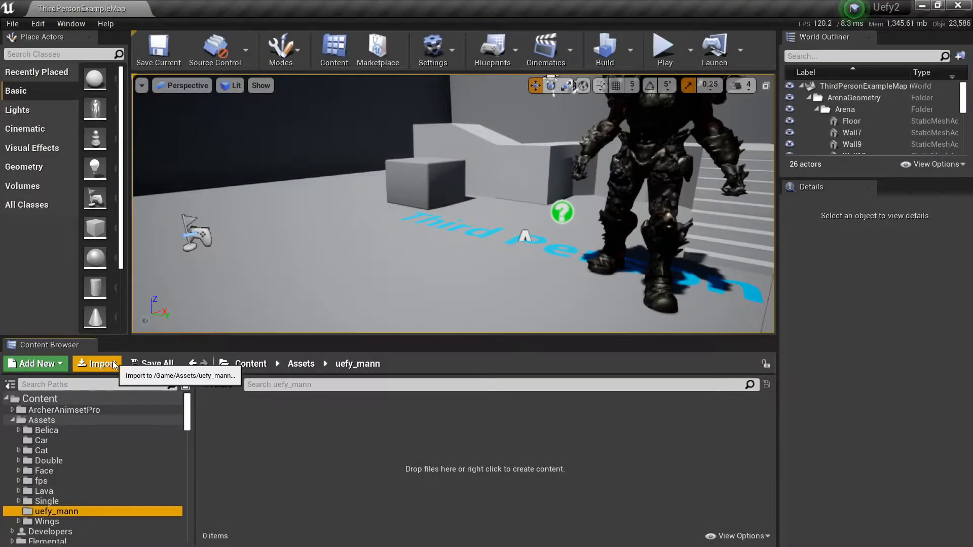
# Import the FBX into uefy_mann as a skeletal mesh with Skeleton left as None.
pyautogui.click(98, 363)
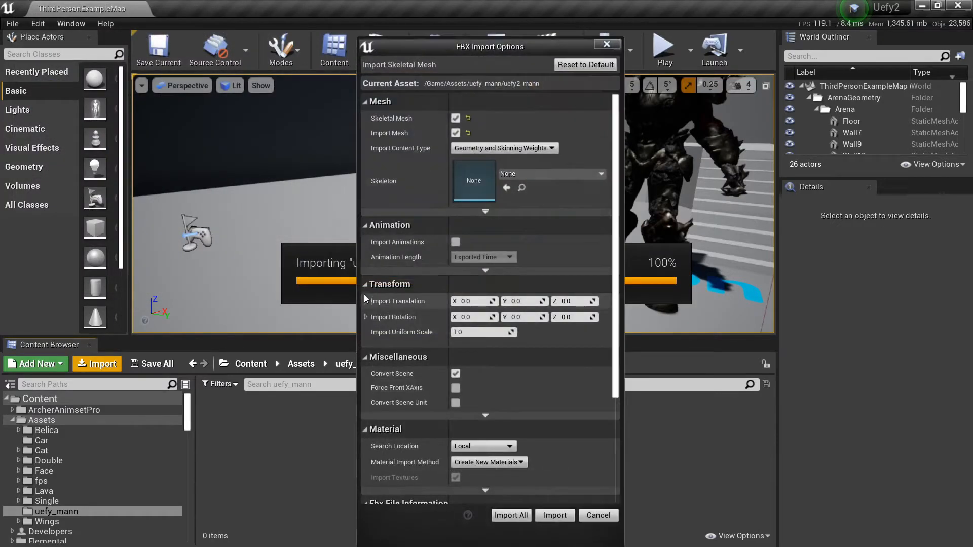
pyautogui.moveTo(391, 190)
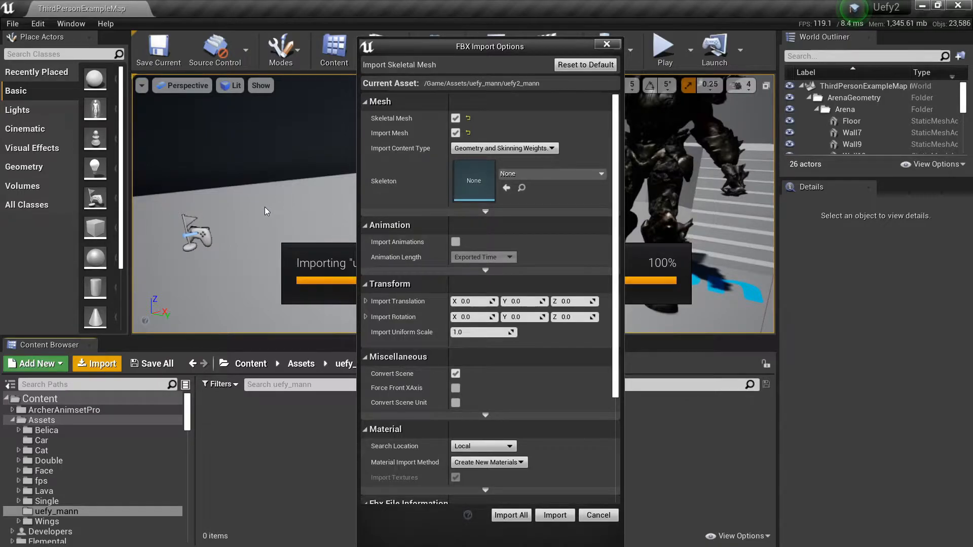
pyautogui.click(553, 515)
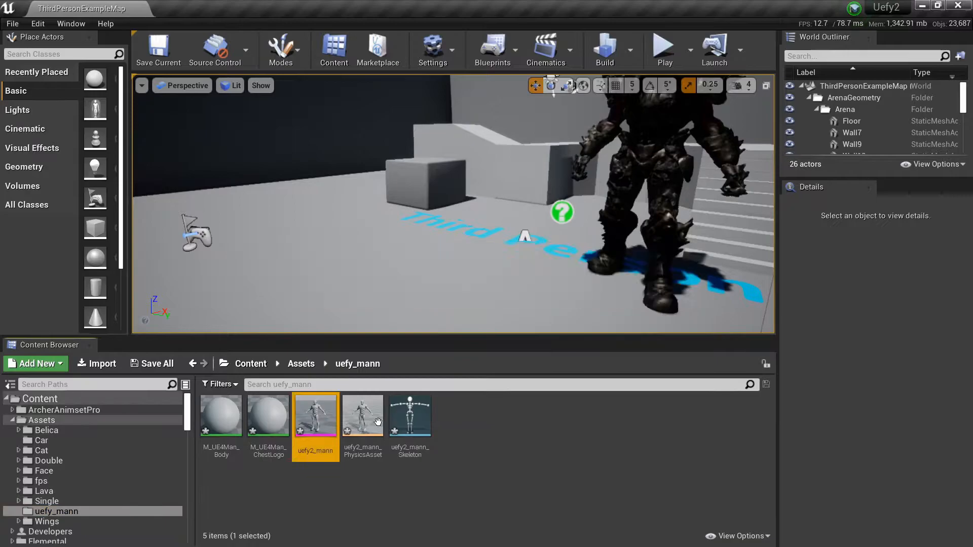
# Show the uefy2_mann skeleton's per-bone translation retargeting options.
pyautogui.doubleClick(314, 414)
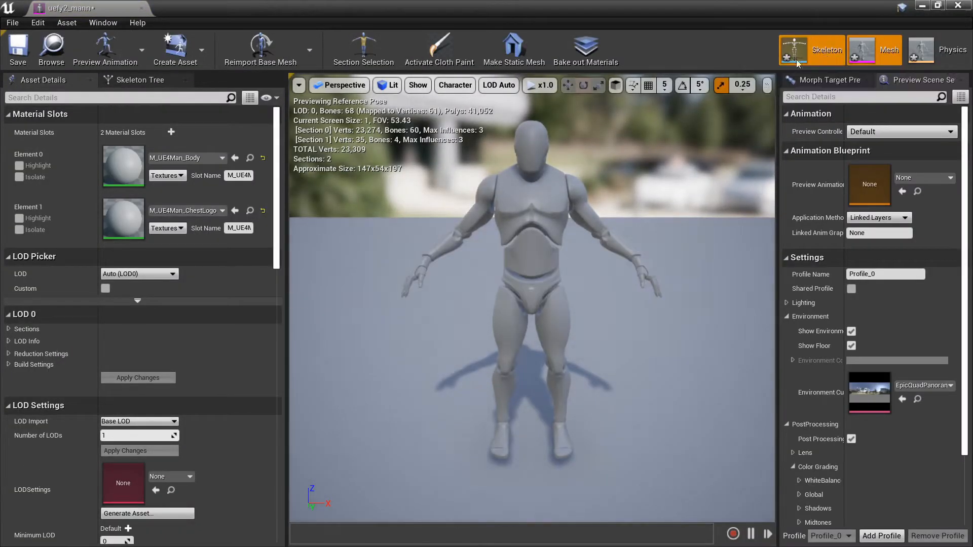
pyautogui.click(828, 49)
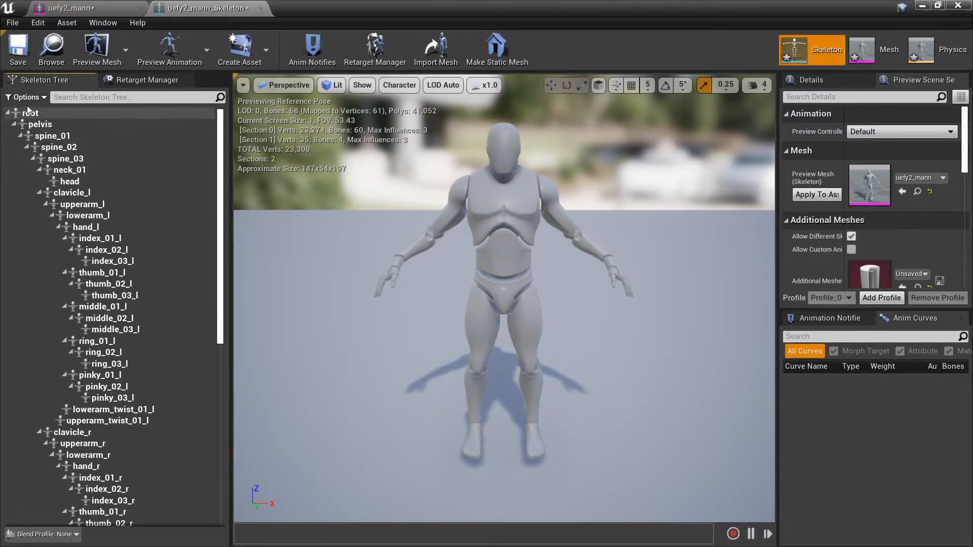
pyautogui.click(27, 98)
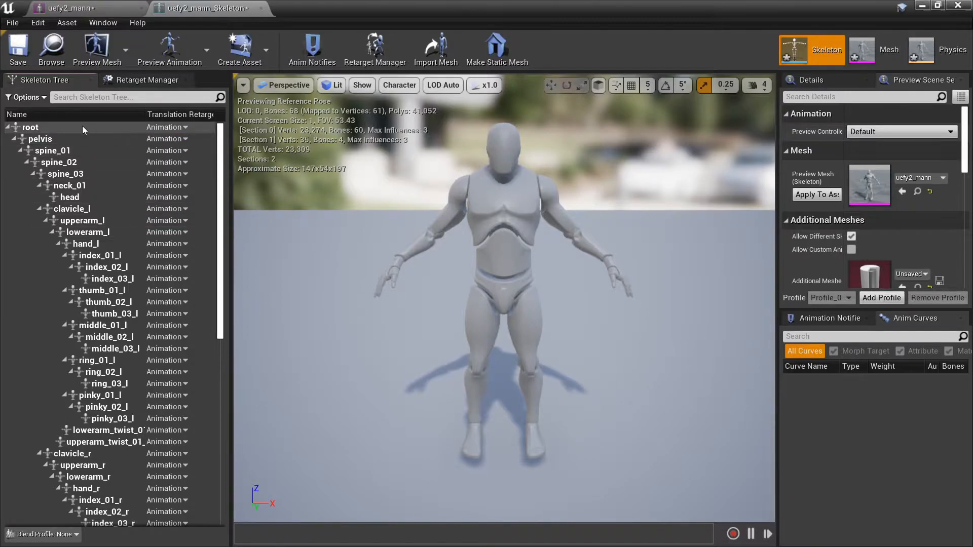
# Recursively set all bones from root to Skeleton retargeting, then adjust the foot and hand IK root bones.
pyautogui.rightClick(29, 127)
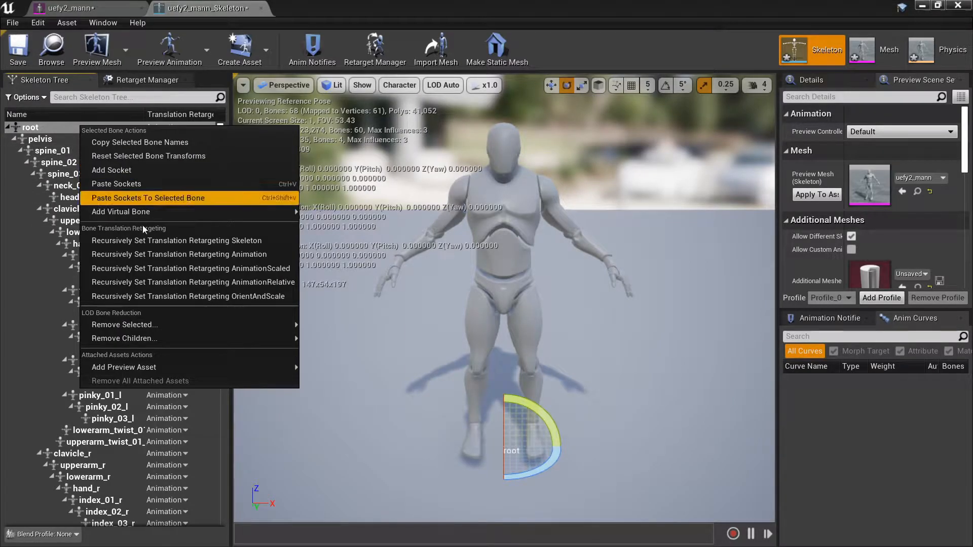
pyautogui.moveTo(176, 241)
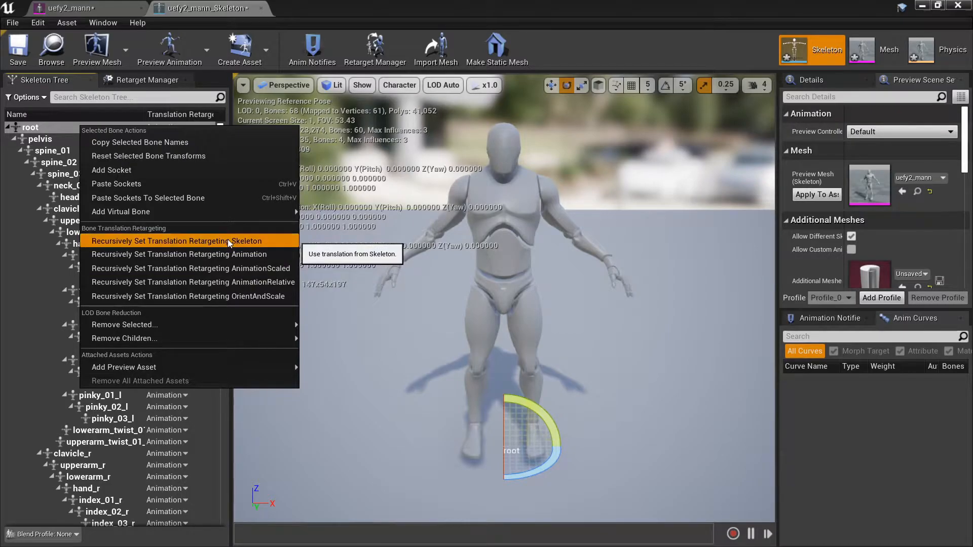
pyautogui.click(175, 242)
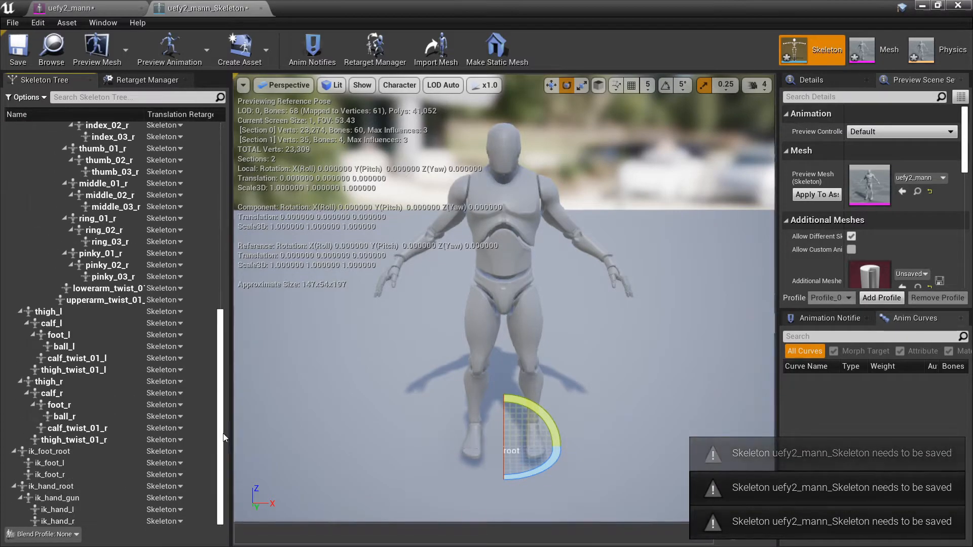
pyautogui.rightClick(49, 451)
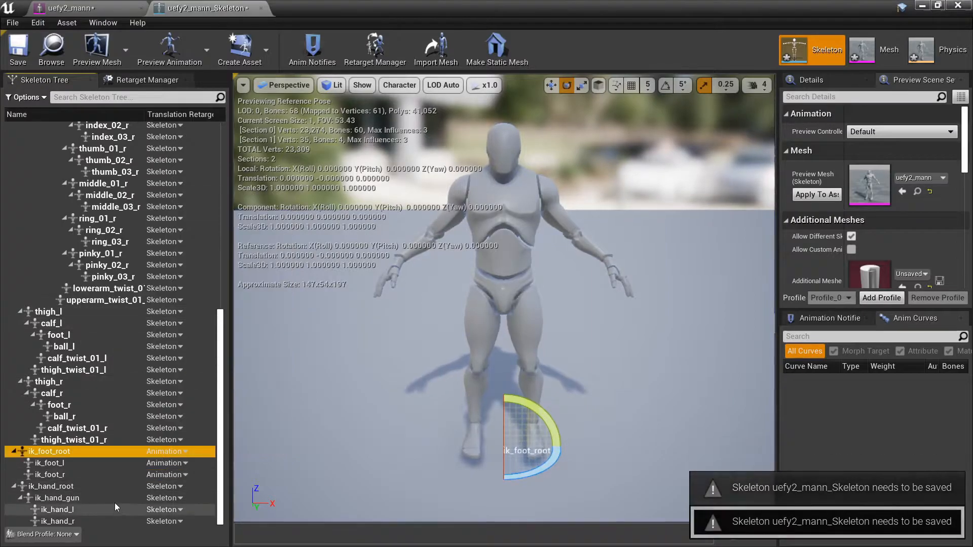
pyautogui.click(50, 486)
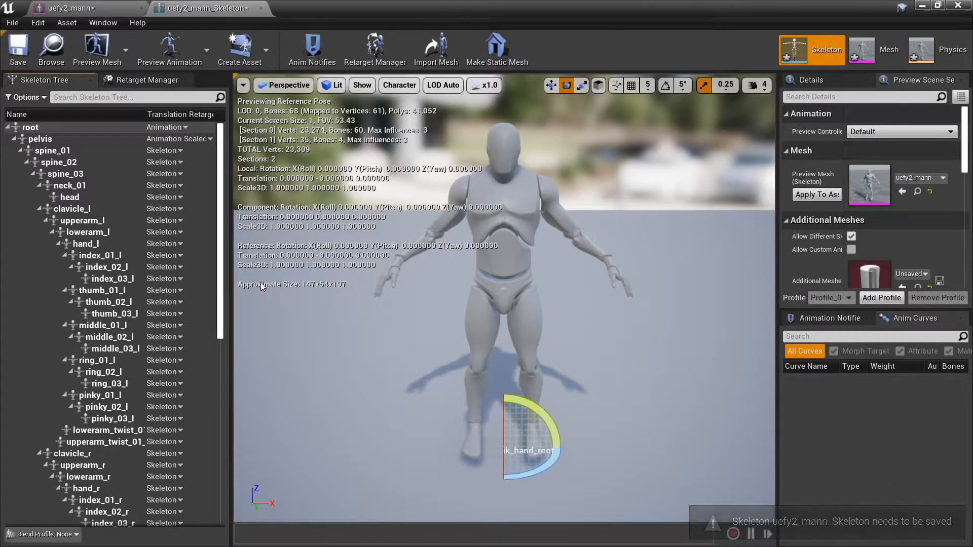
pyautogui.moveTo(27, 97)
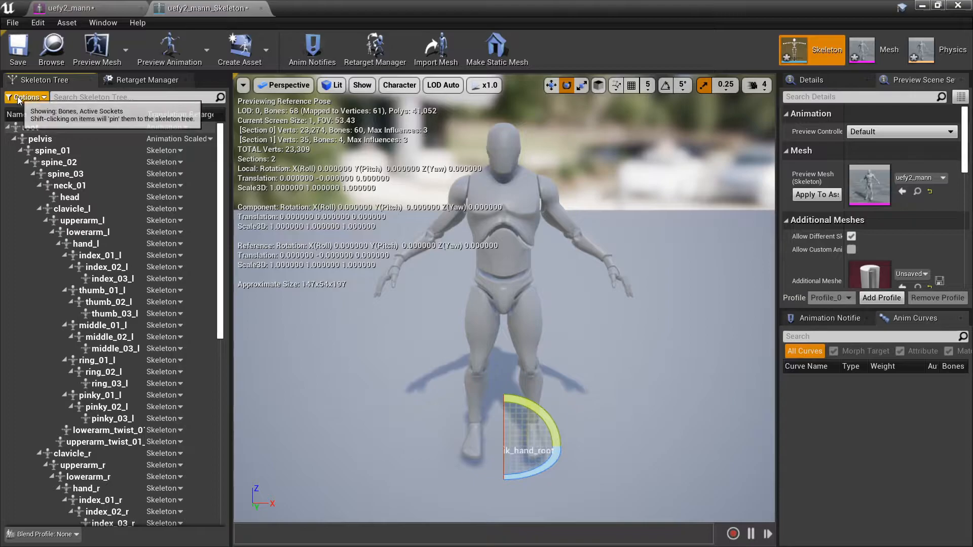
pyautogui.scroll(-3)
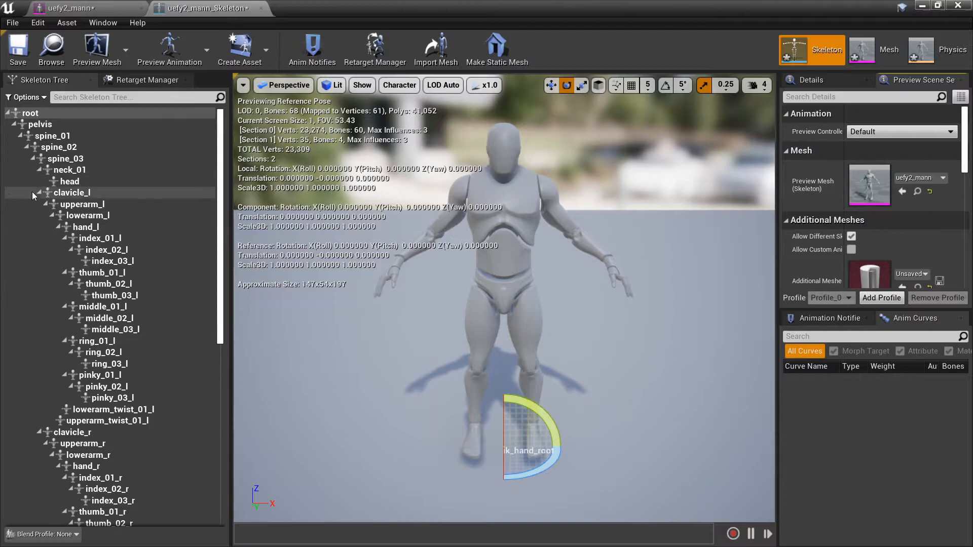
# Assign the Humanoid rig in Retarget Manager, check the bone mapping and return to the Skeleton Tree.
pyautogui.click(149, 79)
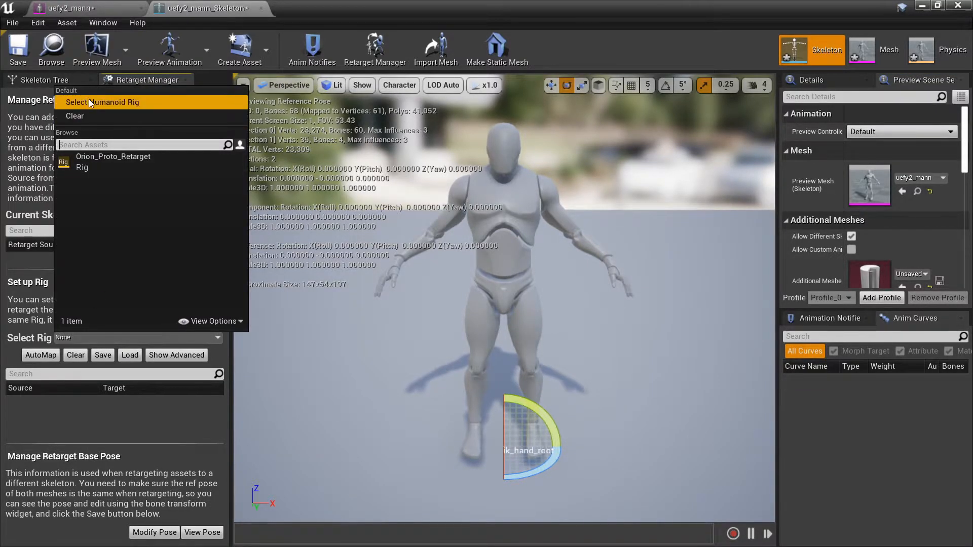
pyautogui.click(104, 103)
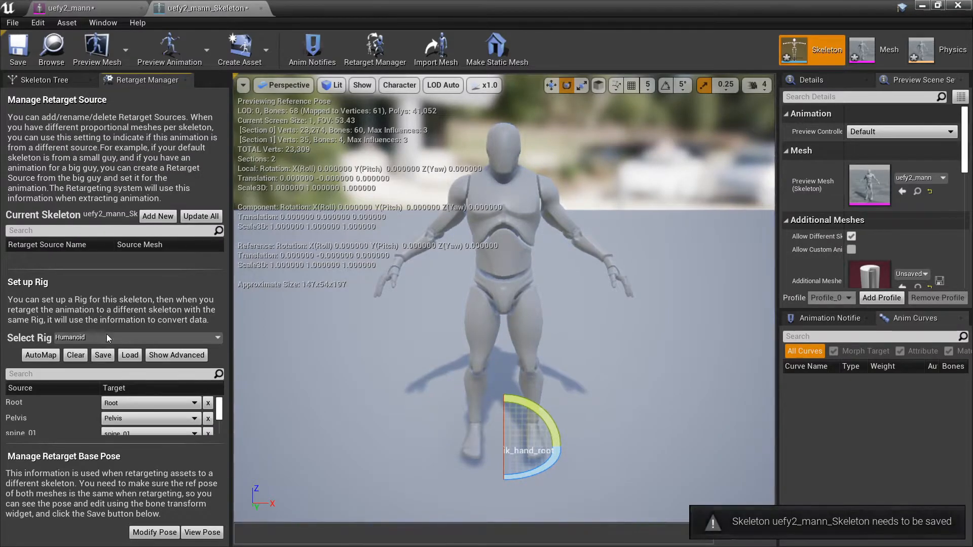
pyautogui.scroll(-3)
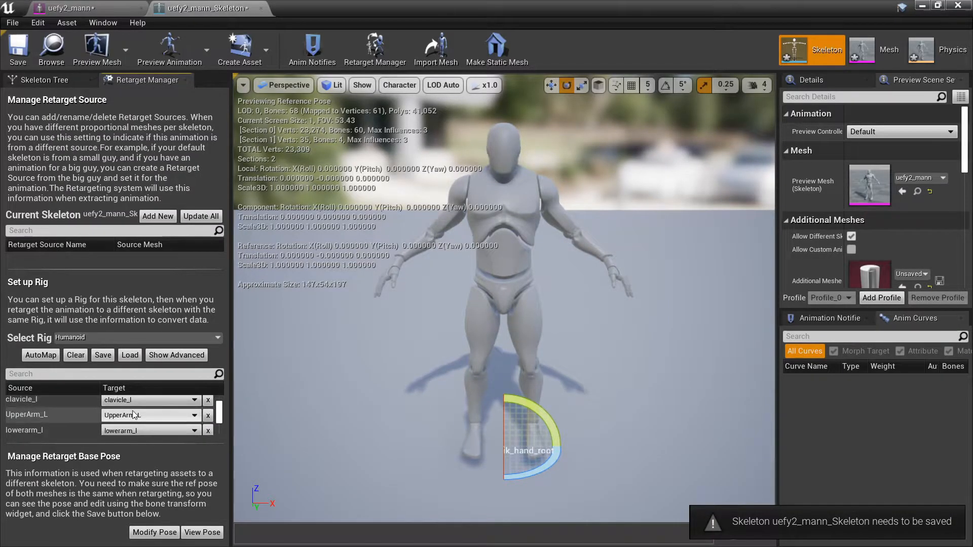
pyautogui.scroll(-3)
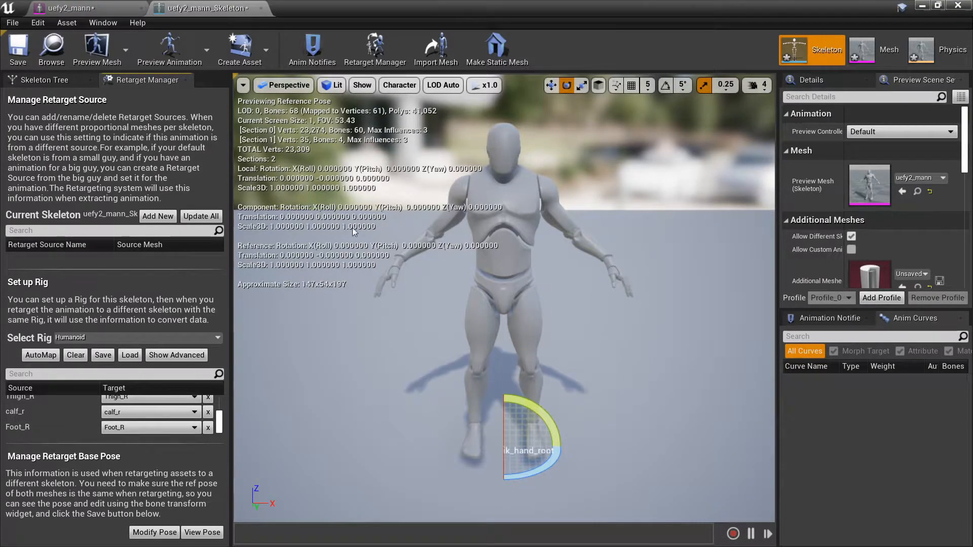
pyautogui.click(41, 79)
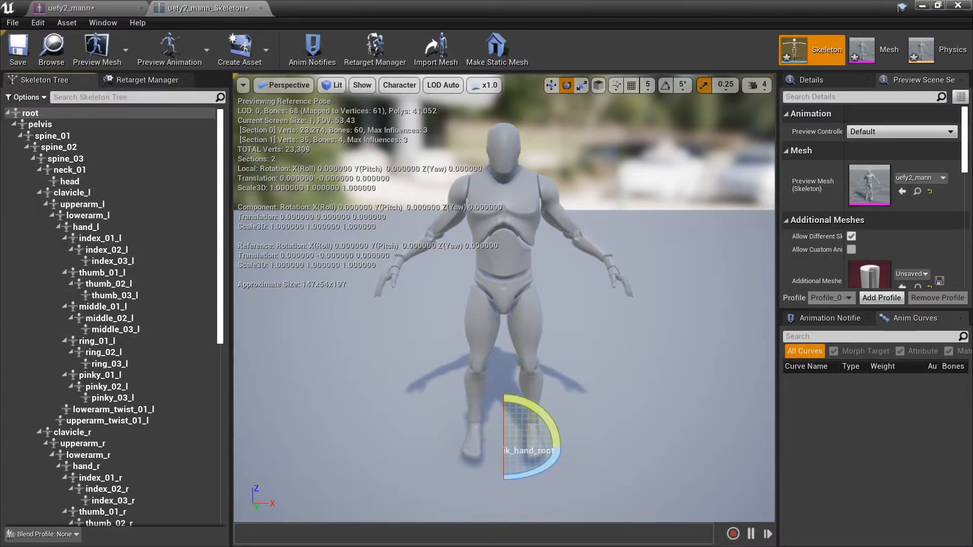
pyautogui.click(30, 112)
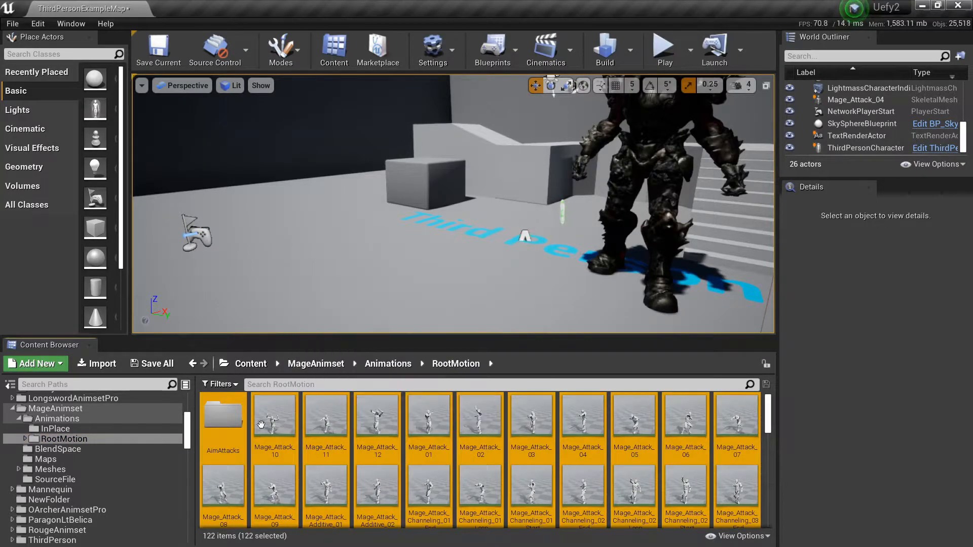
# Duplicate and retarget the selected Mage animations to uefy2_mann_Skeleton.
pyautogui.rightClick(275, 415)
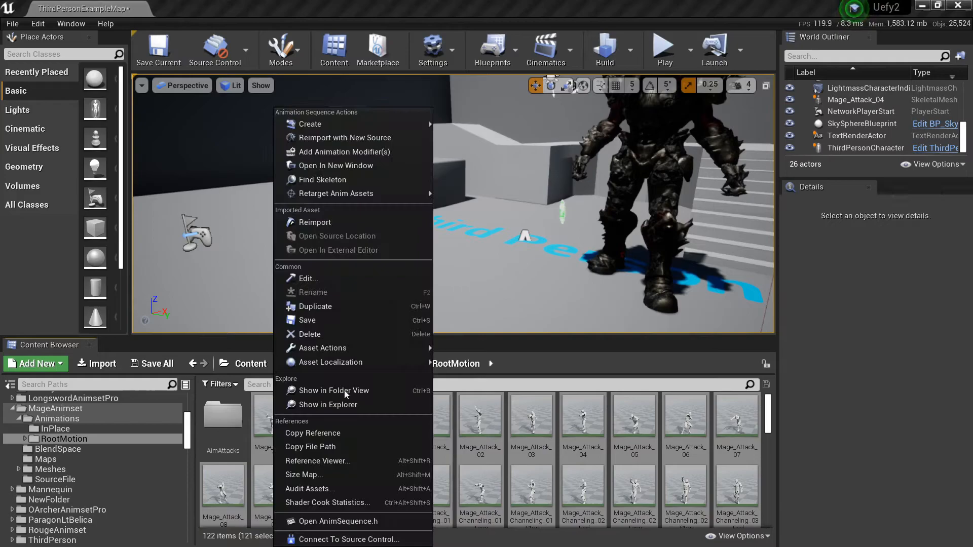
pyautogui.moveTo(335, 193)
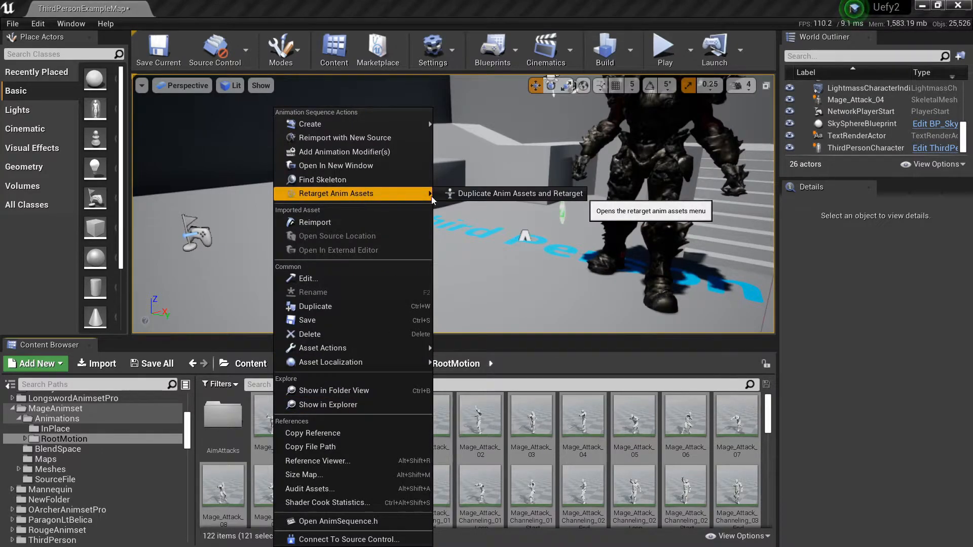
pyautogui.moveTo(520, 193)
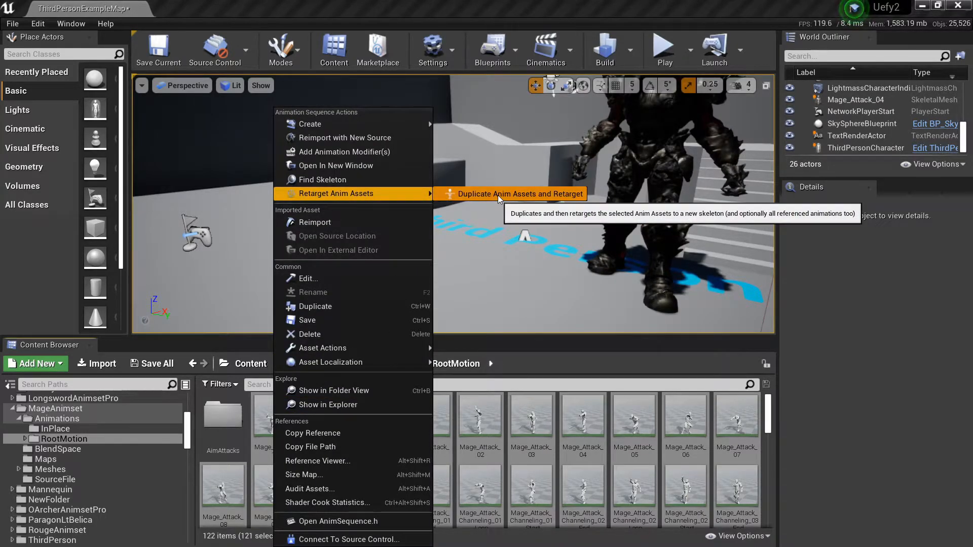
pyautogui.click(520, 194)
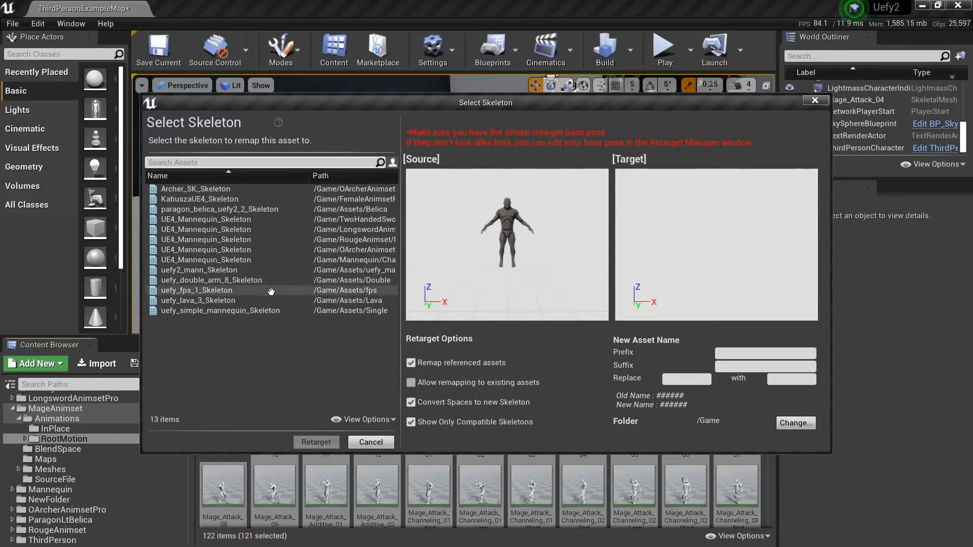
pyautogui.click(200, 270)
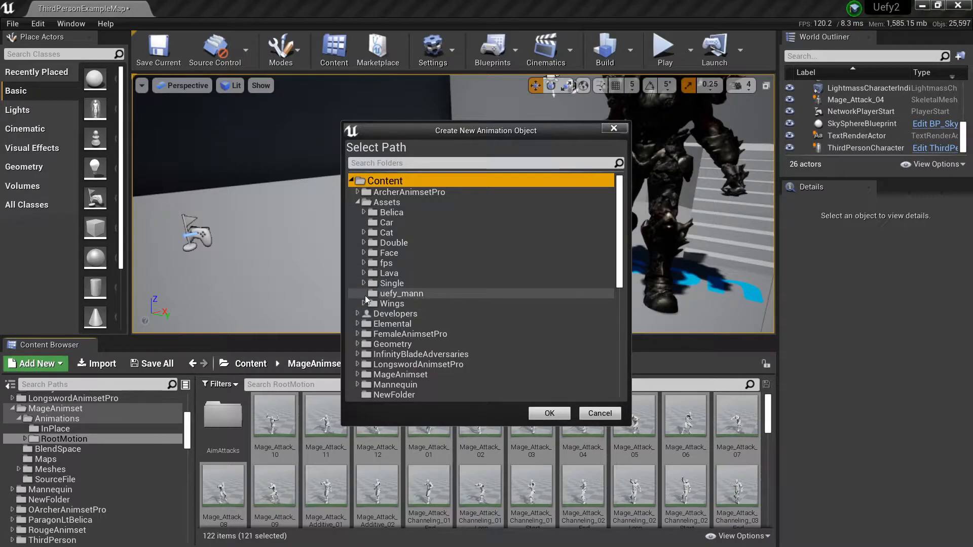
pyautogui.moveTo(453, 298)
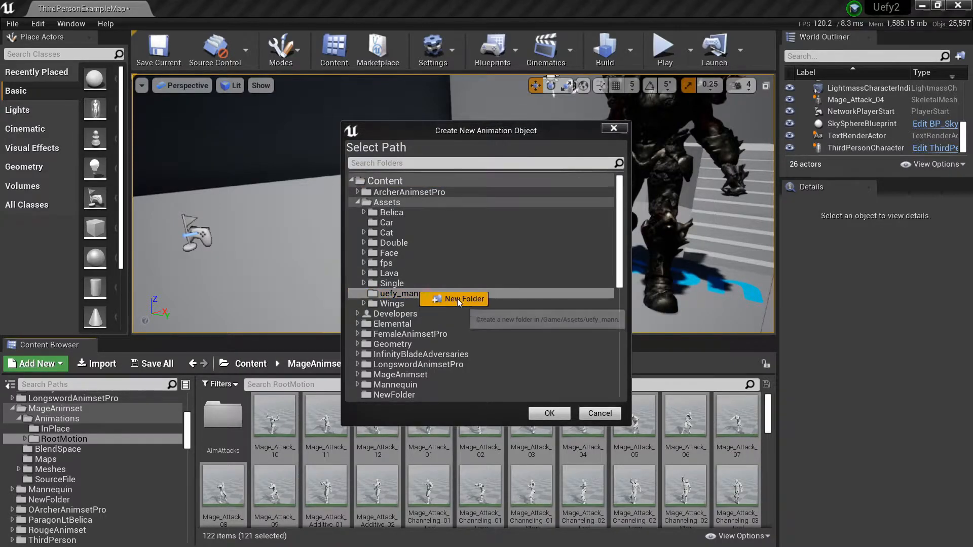
# Send the retargeted copies to a new Mage folder inside uefy_mann and run the retarget.
pyautogui.click(459, 299)
pyautogui.write('Mage')
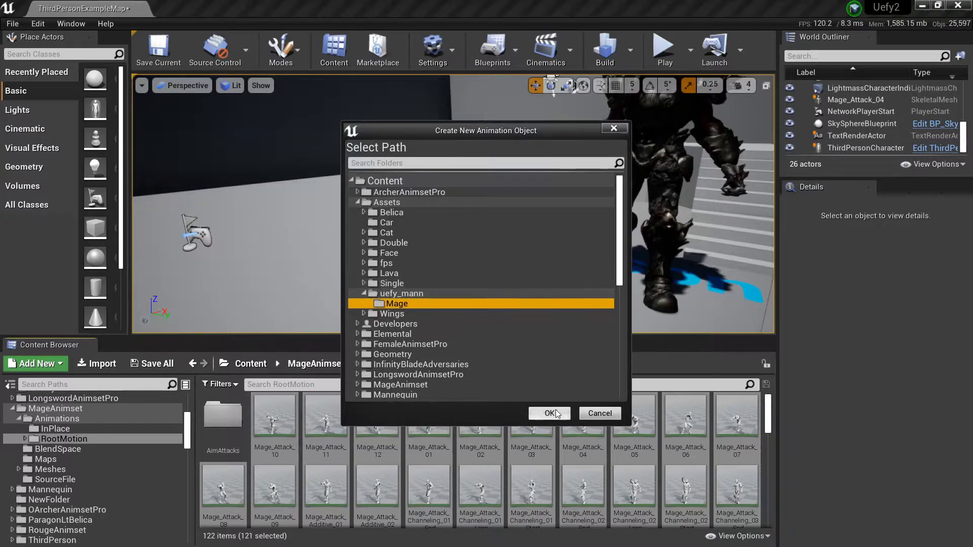
pyautogui.click(548, 413)
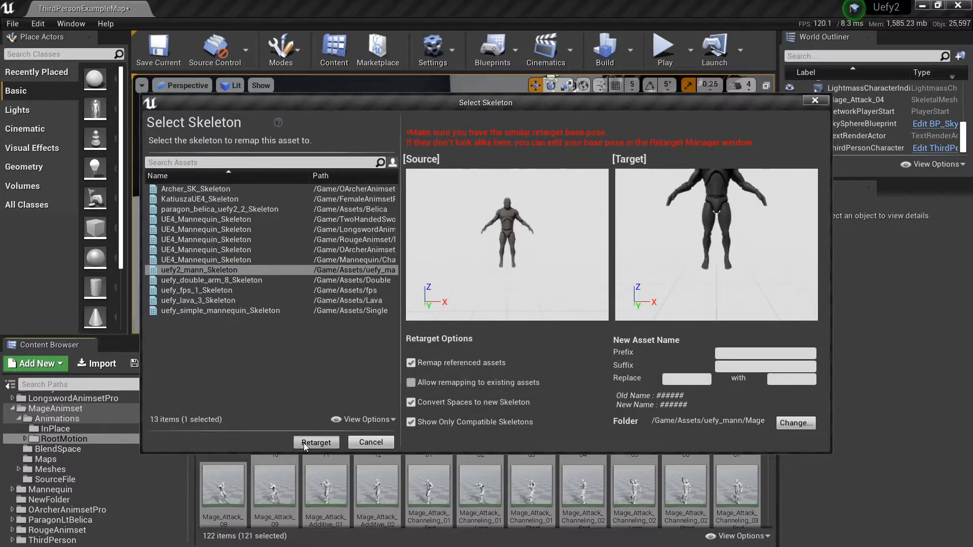
pyautogui.click(316, 443)
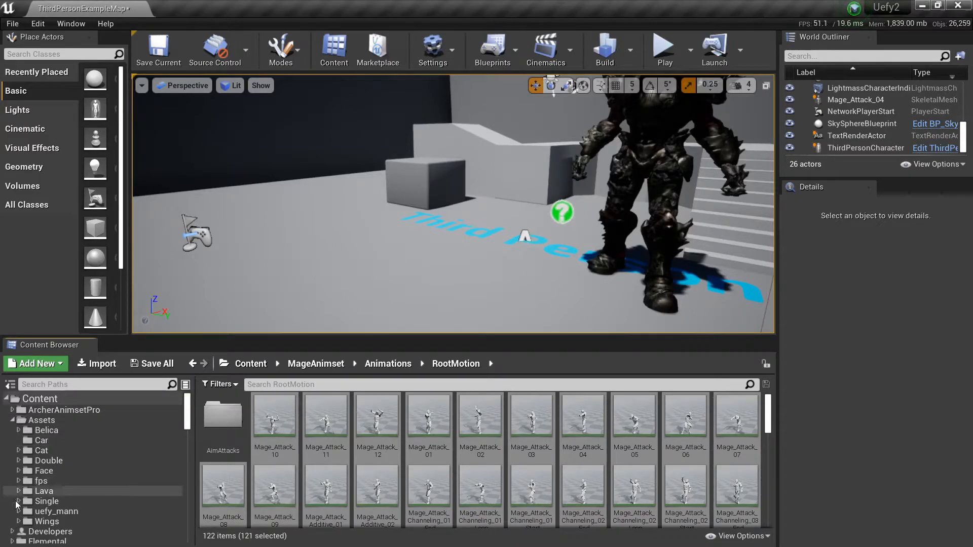
# Copy the 121 Mage animations into uefy_mann/Mage, save all, and go back to uefy_mann.
pyautogui.click(51, 521)
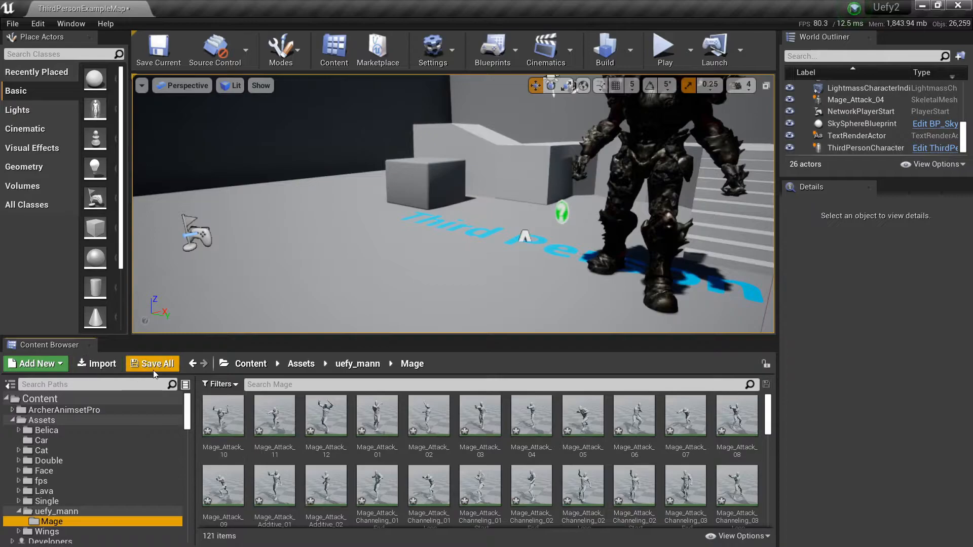
pyautogui.doubleClick(222, 415)
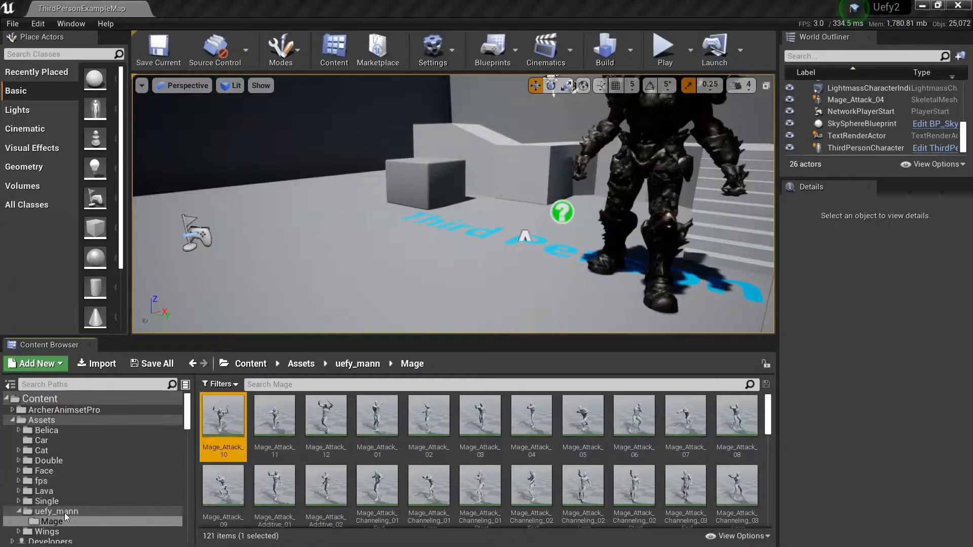
pyautogui.click(358, 364)
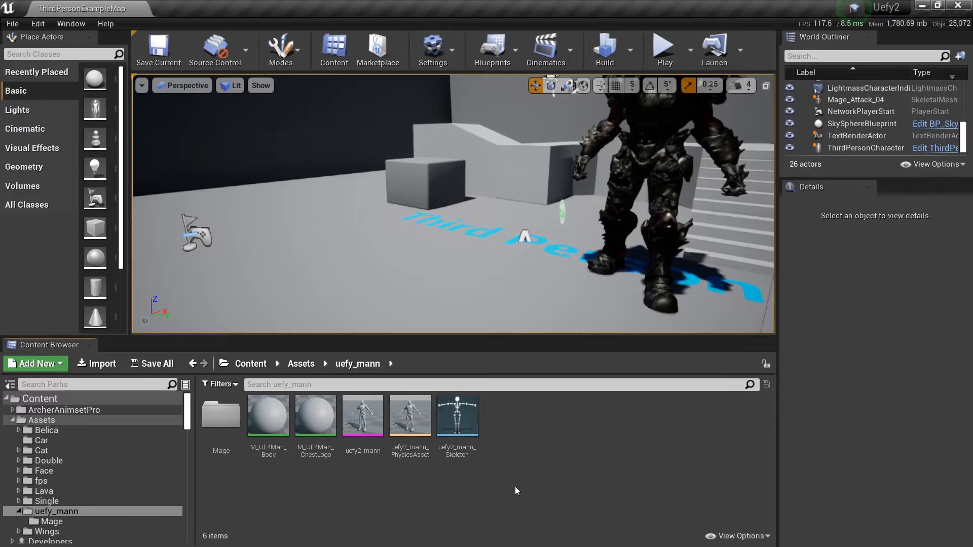
pyautogui.moveTo(292, 474)
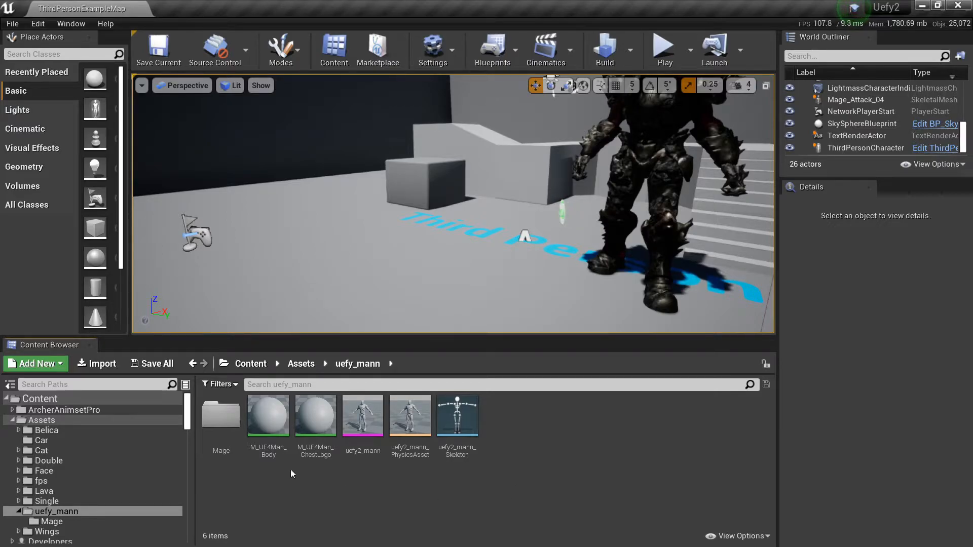
# Import uefy_lava_3.fbx into uefy_mann as a skeletal mesh on uefy2_mann_Skeleton.
pyautogui.click(101, 364)
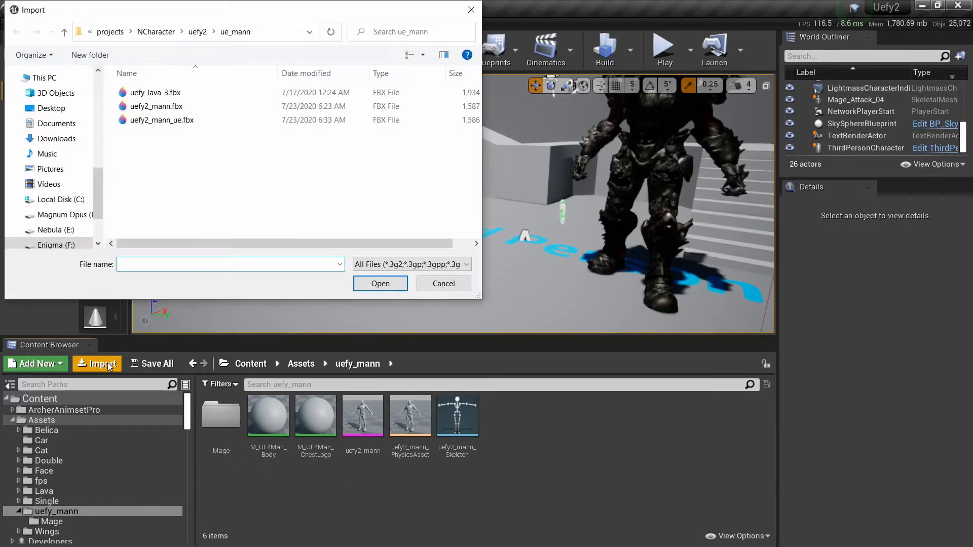
pyautogui.click(154, 92)
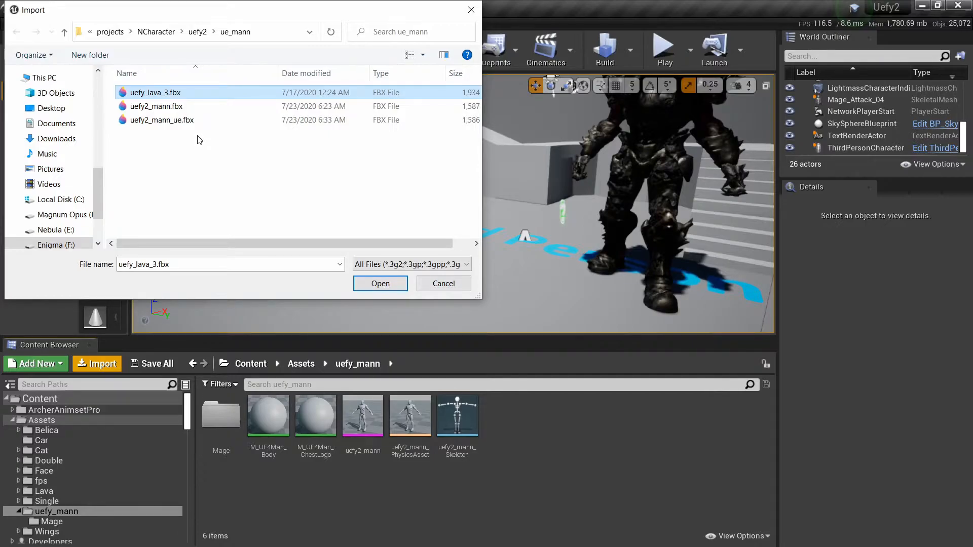
pyautogui.click(380, 283)
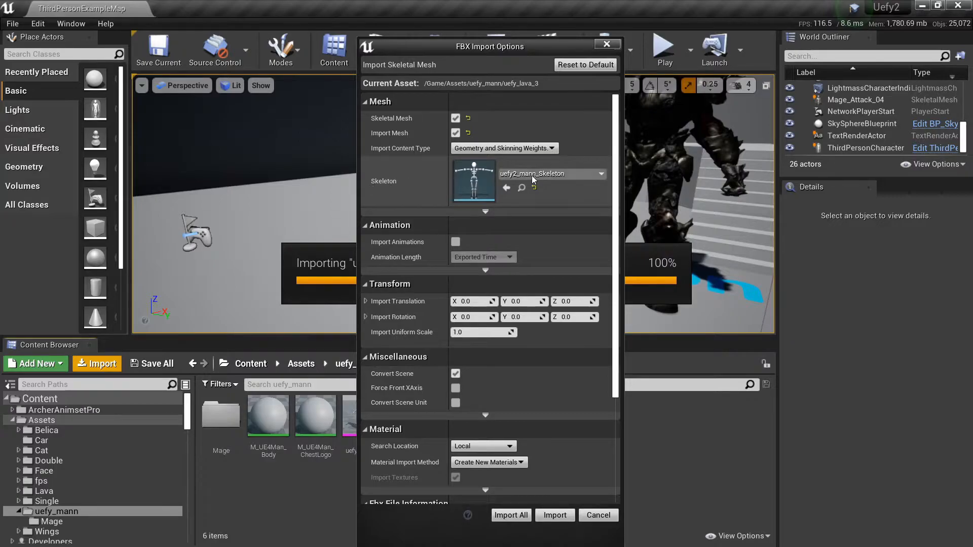
pyautogui.moveTo(546, 177)
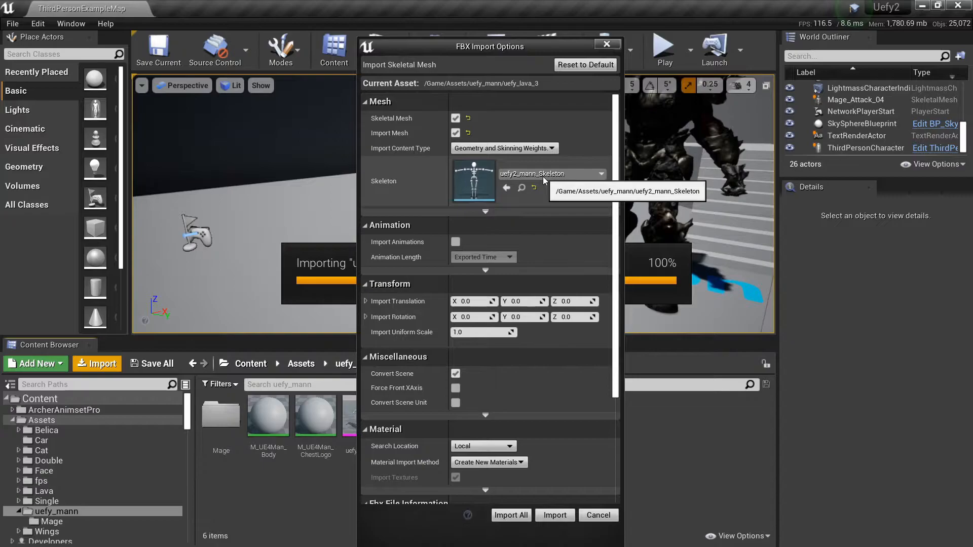
pyautogui.click(553, 515)
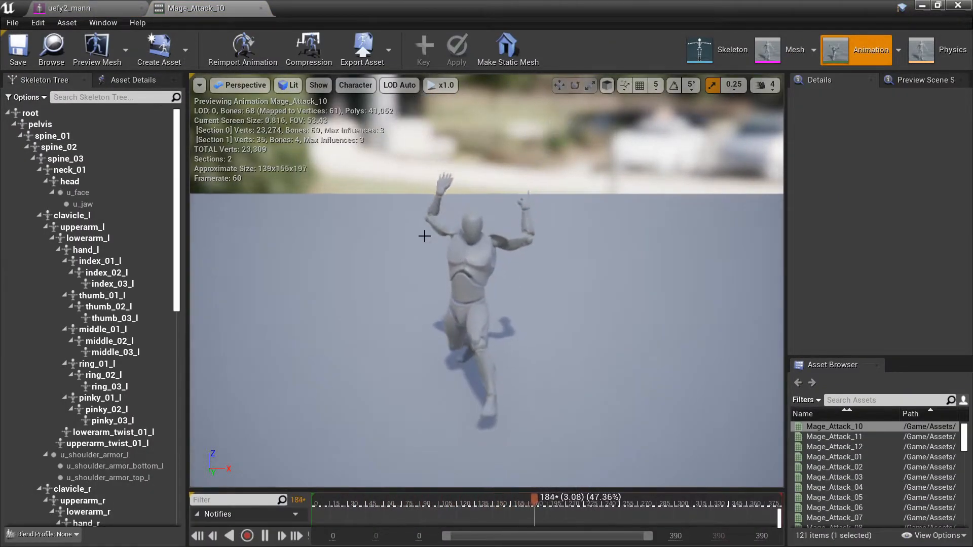
# Set the preview mesh to uefy_lava_3 and play Mage_Attack_09 and the channeling end animation on it.
pyautogui.click(97, 49)
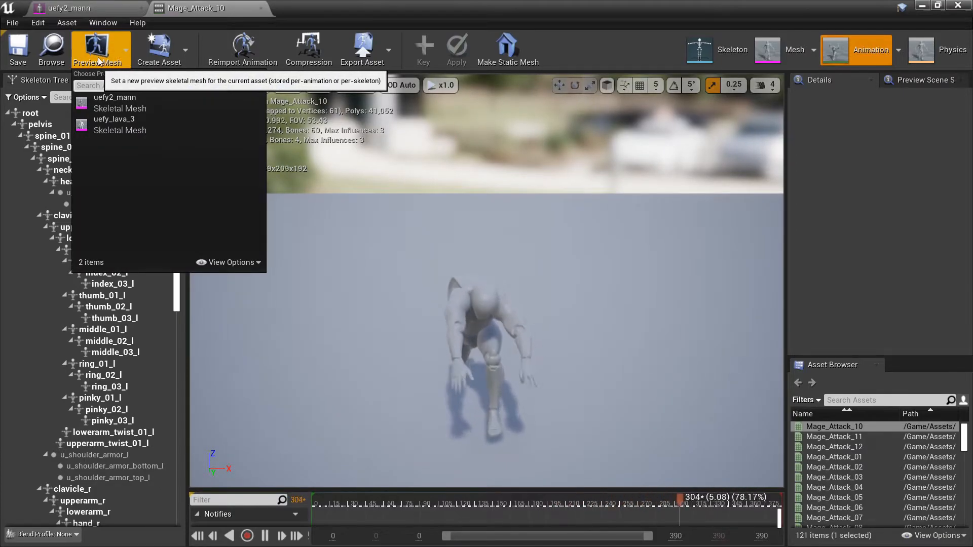
pyautogui.click(120, 123)
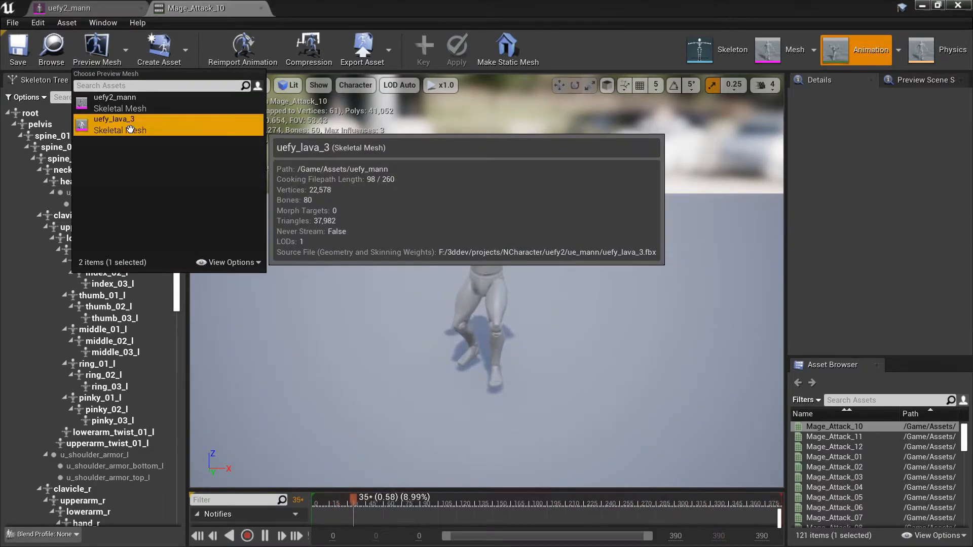
pyautogui.click(112, 124)
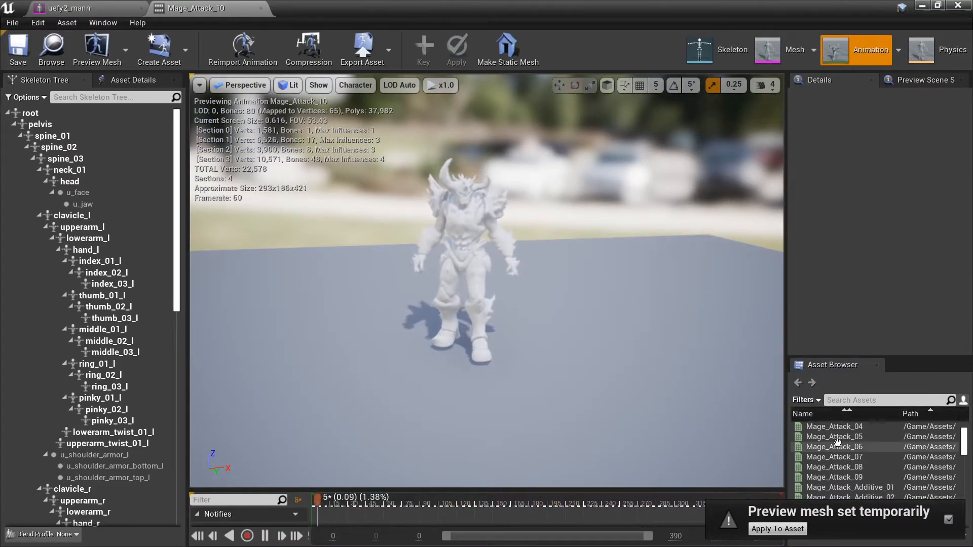
pyautogui.click(834, 477)
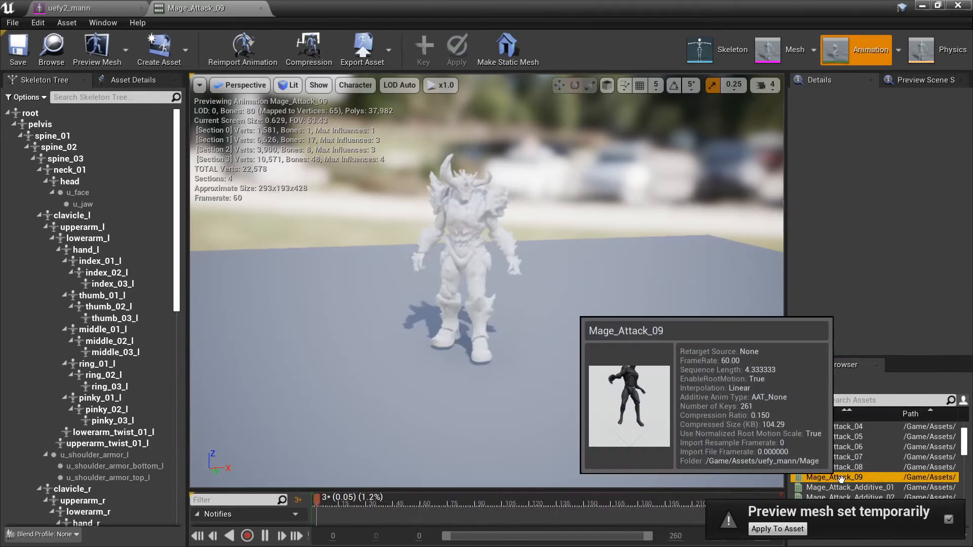
pyautogui.click(868, 466)
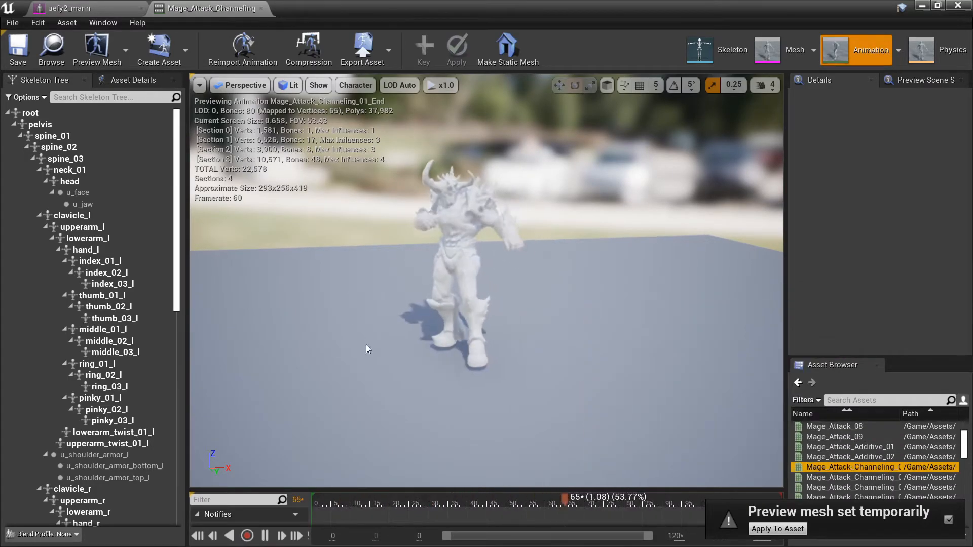
# Check the uefy2_mann mesh editor, return to the animation editor and close it.
pyautogui.click(793, 50)
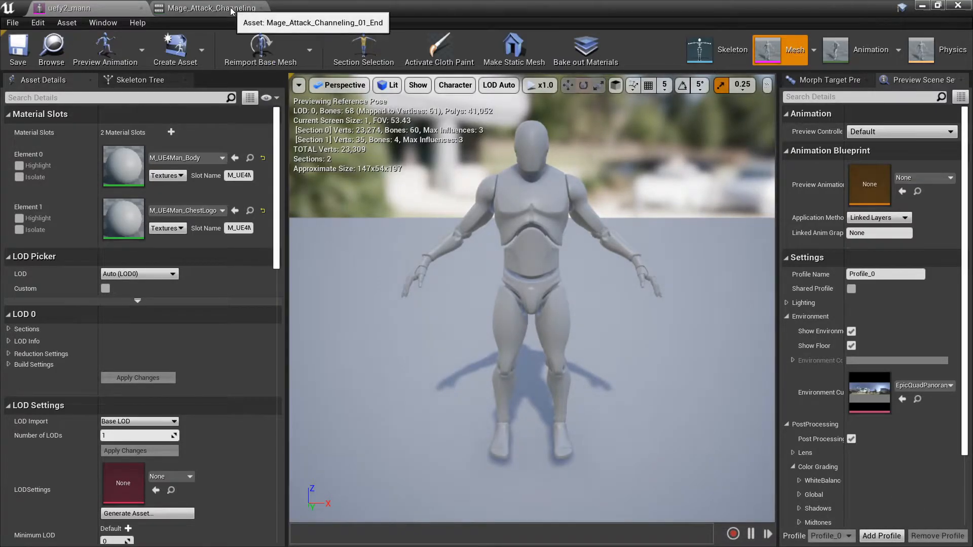
pyautogui.click(871, 50)
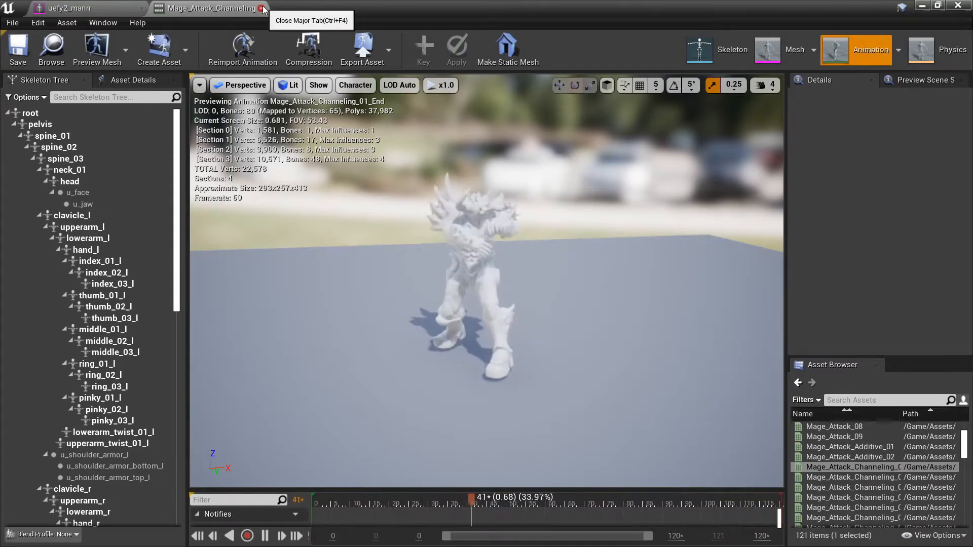
pyautogui.click(81, 8)
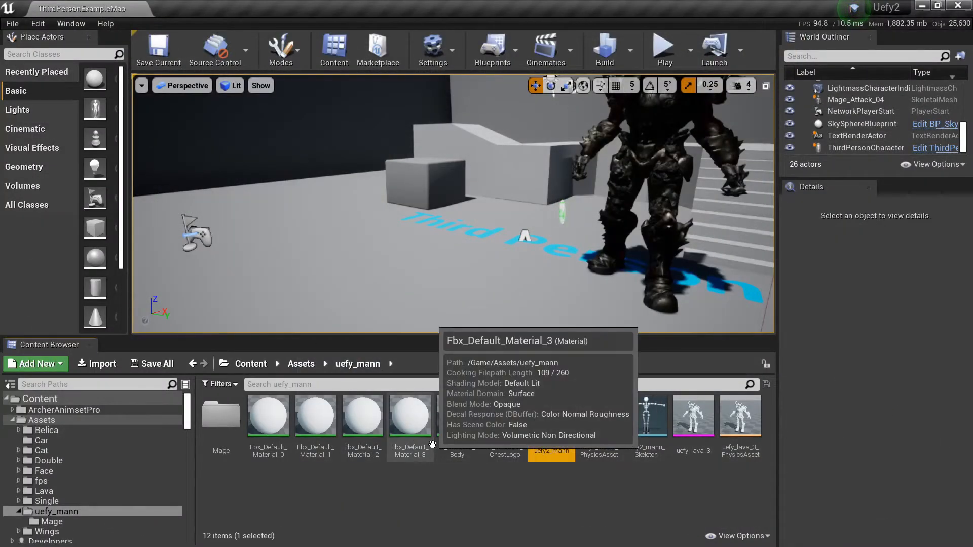
pyautogui.moveTo(494, 491)
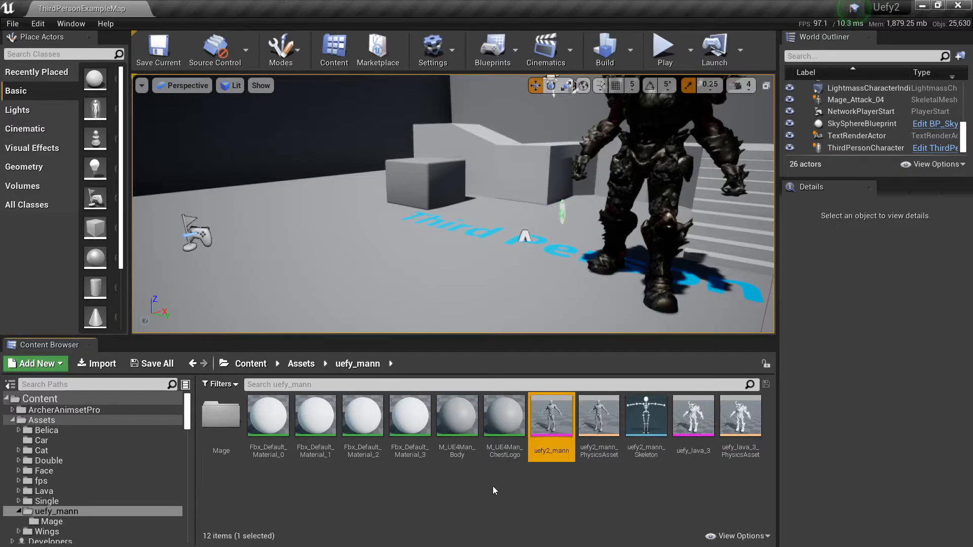
pyautogui.moveTo(540, 476)
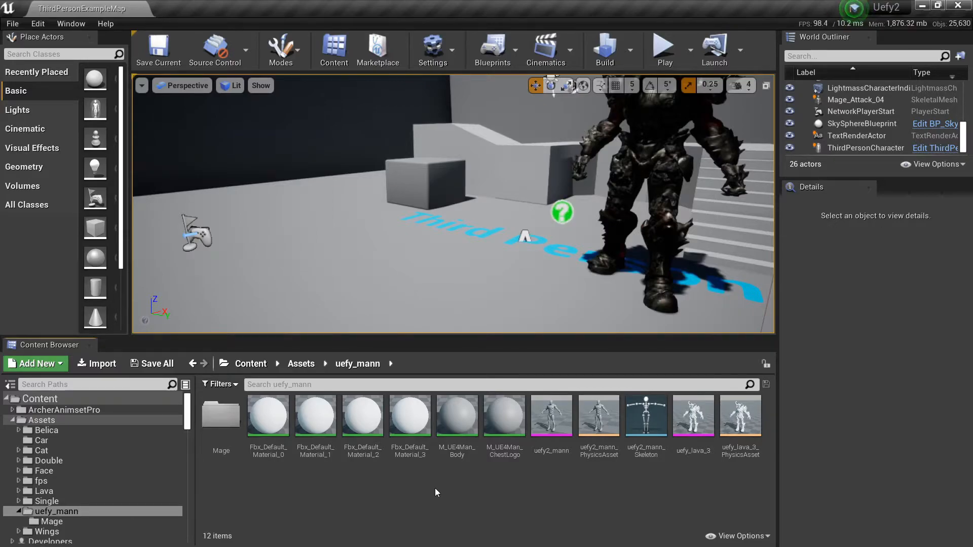
# Open Mannequin > Character > Mesh in the Content Browser and select SK_Mannequin.
pyautogui.scroll(-3)
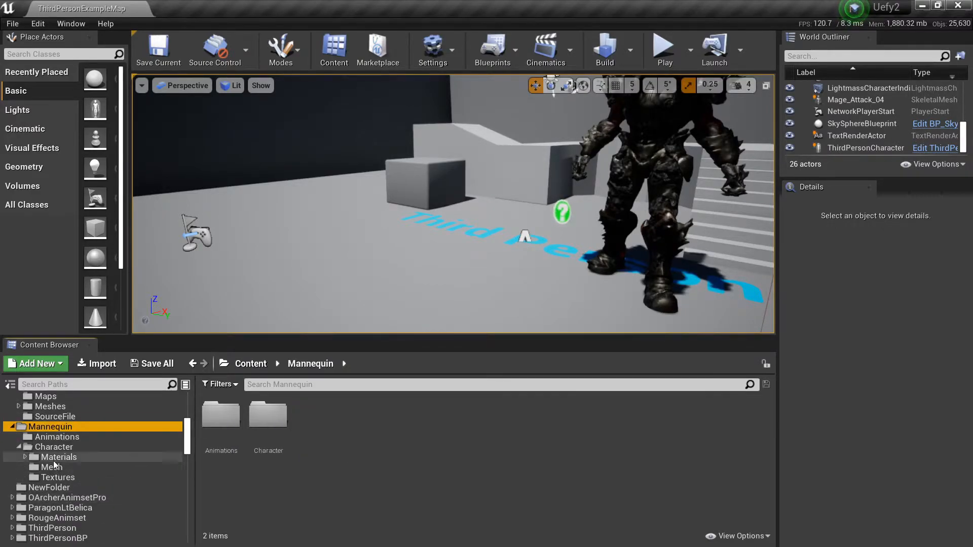
pyautogui.click(50, 467)
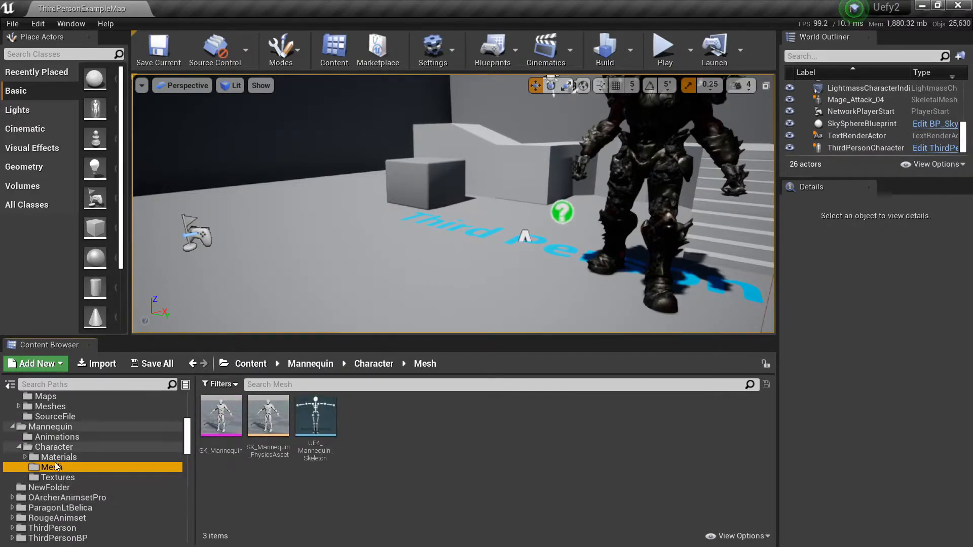
pyautogui.click(221, 416)
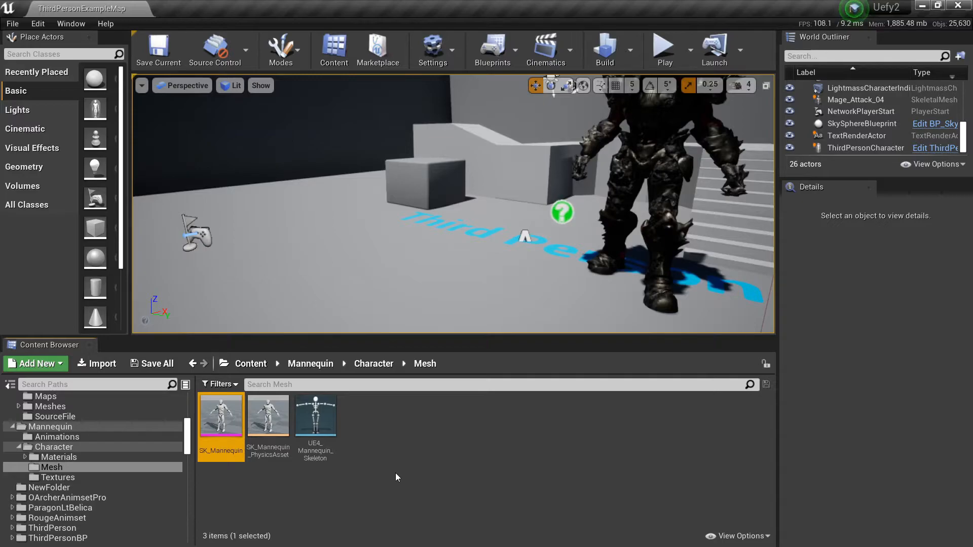
pyautogui.moveTo(315, 412)
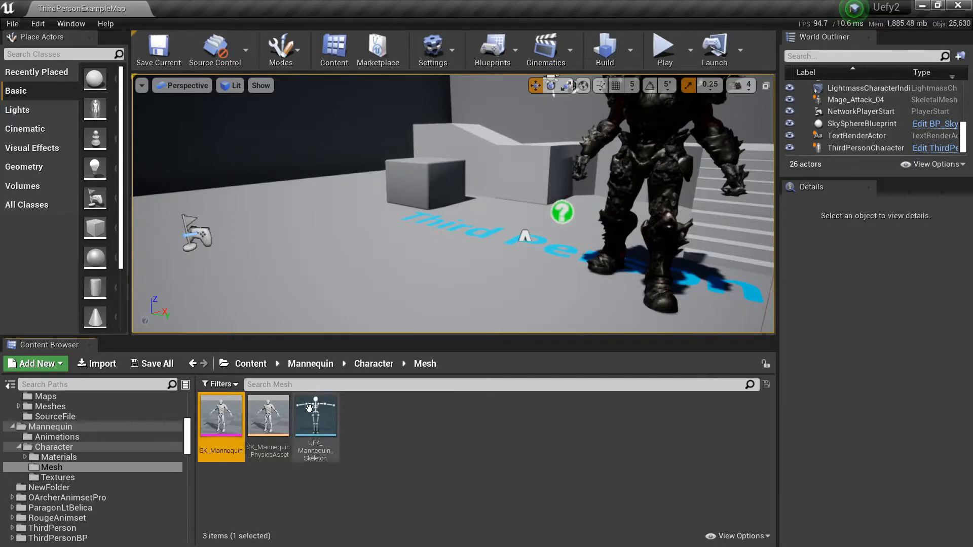
pyautogui.moveTo(316, 418)
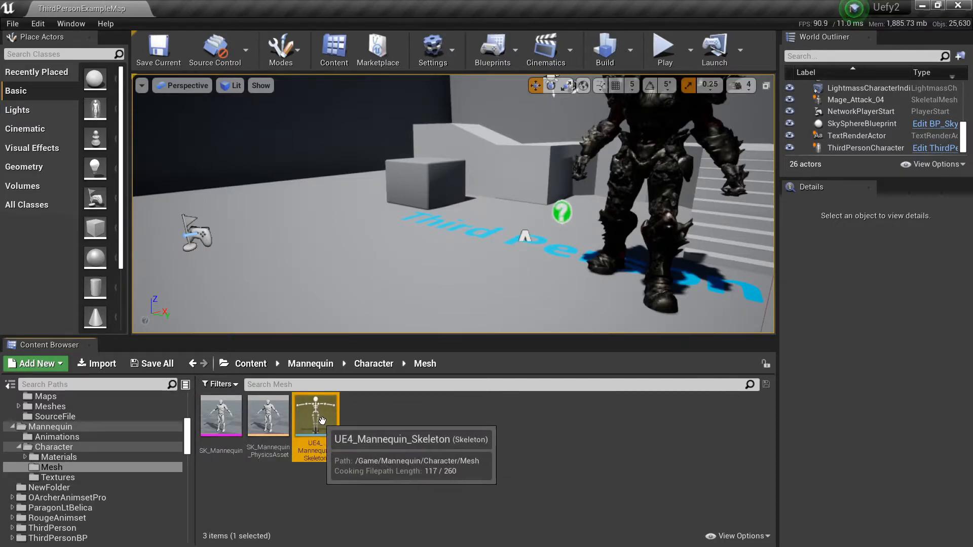
pyautogui.moveTo(345, 439)
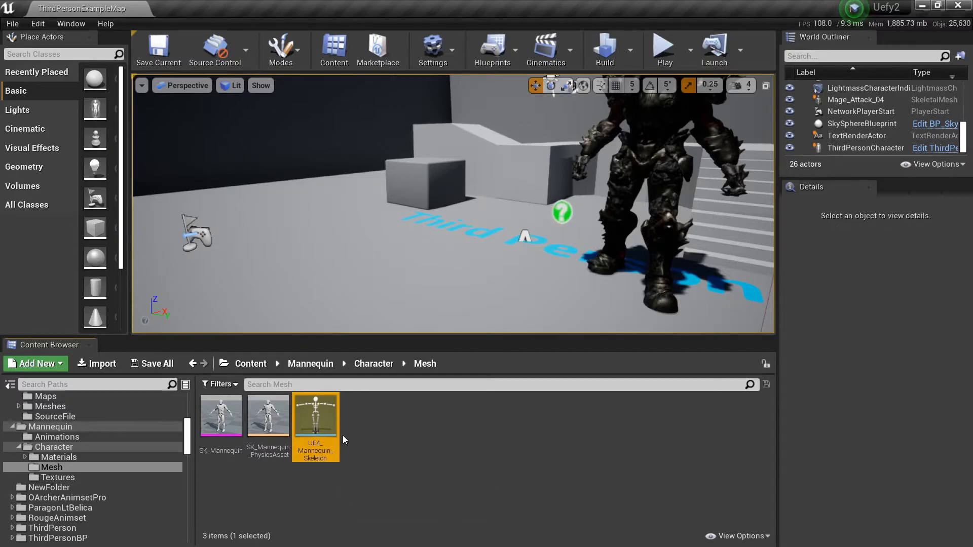
pyautogui.moveTo(391, 441)
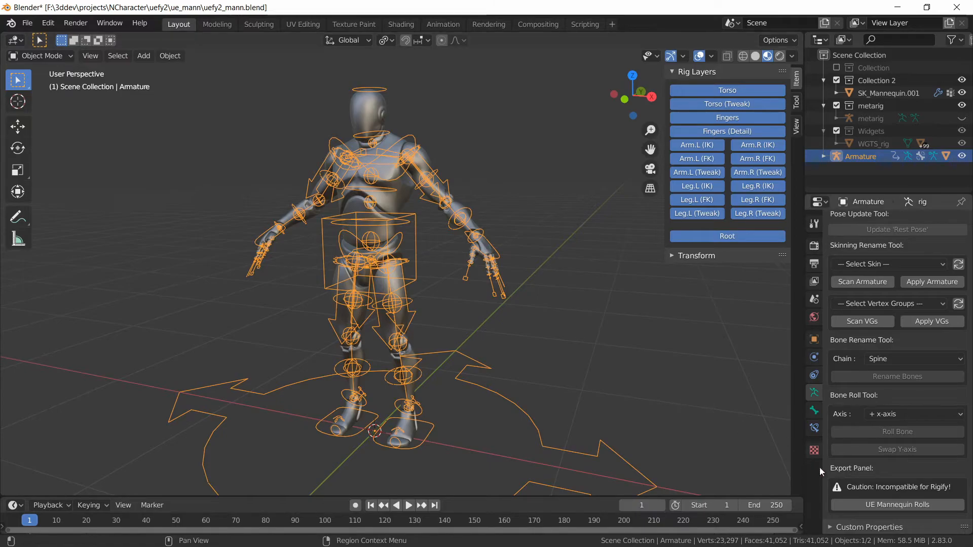
pyautogui.moveTo(888, 484)
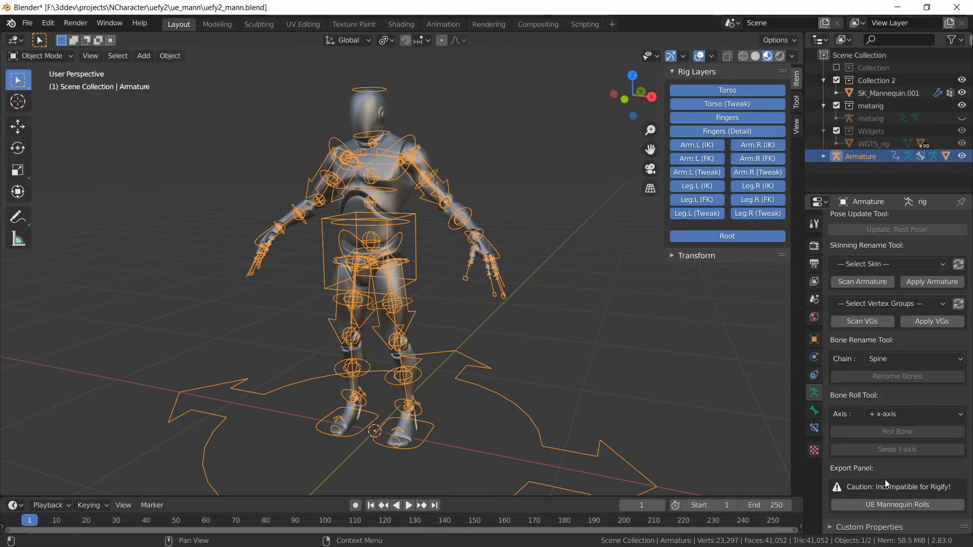
pyautogui.moveTo(893, 485)
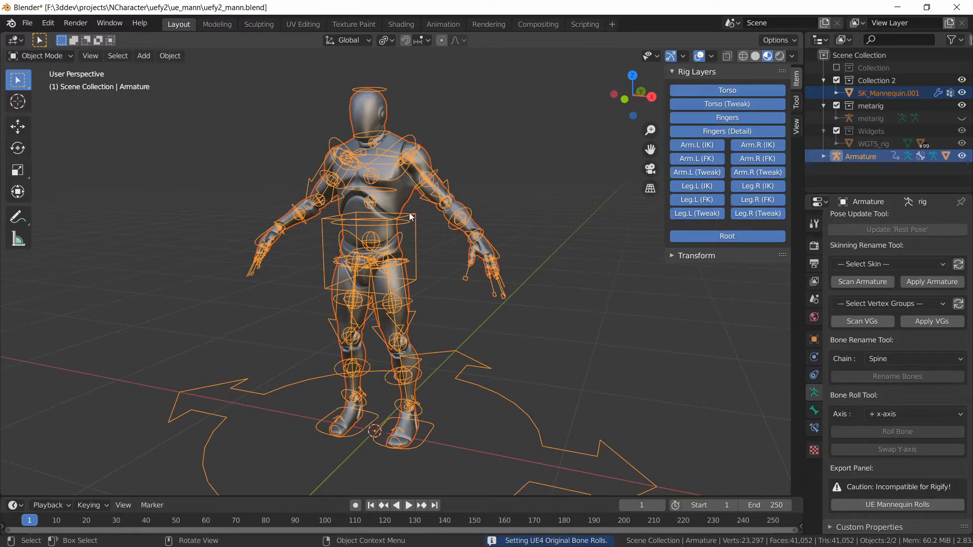
# With UE mannequin rolls applied to the armature, bring up Blender's File menu for export.
pyautogui.click(27, 23)
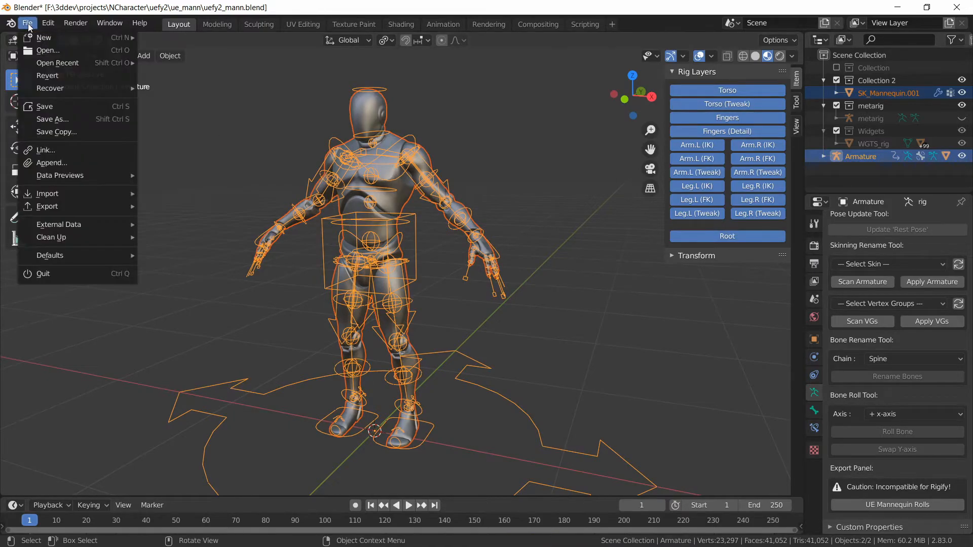
pyautogui.moveTo(47, 206)
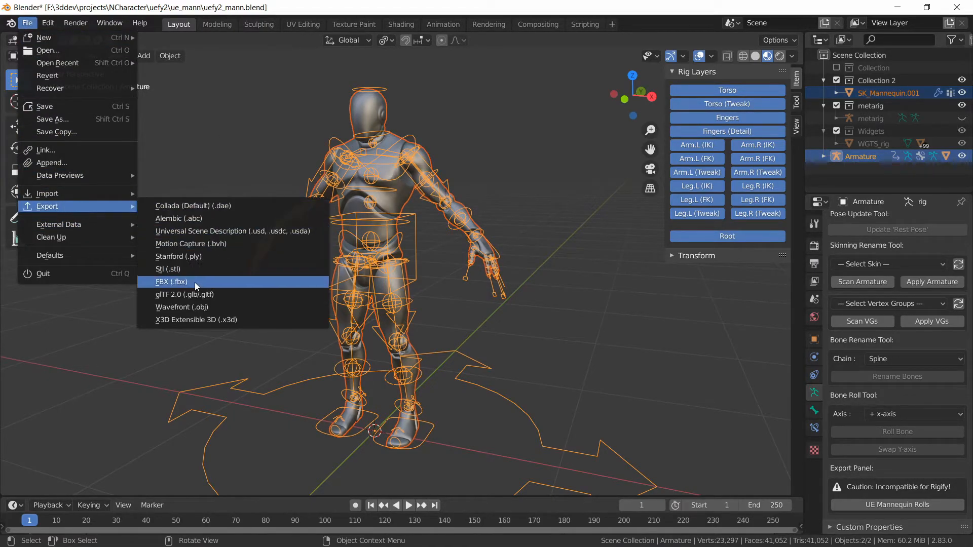
# Export the selected objects to uefy2_mann_ue.fbx with Add Leaf Bones and Bake Animation off.
pyautogui.click(171, 282)
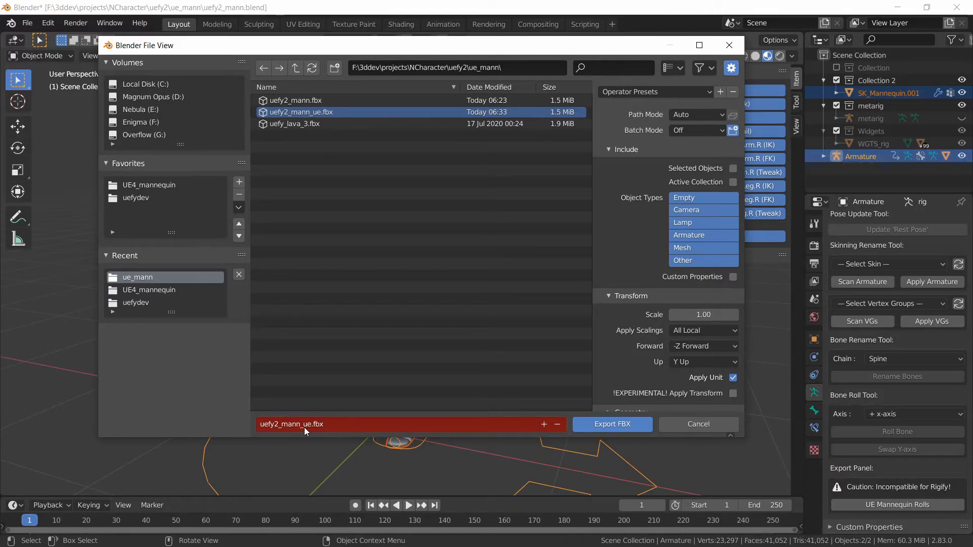
pyautogui.moveTo(408, 240)
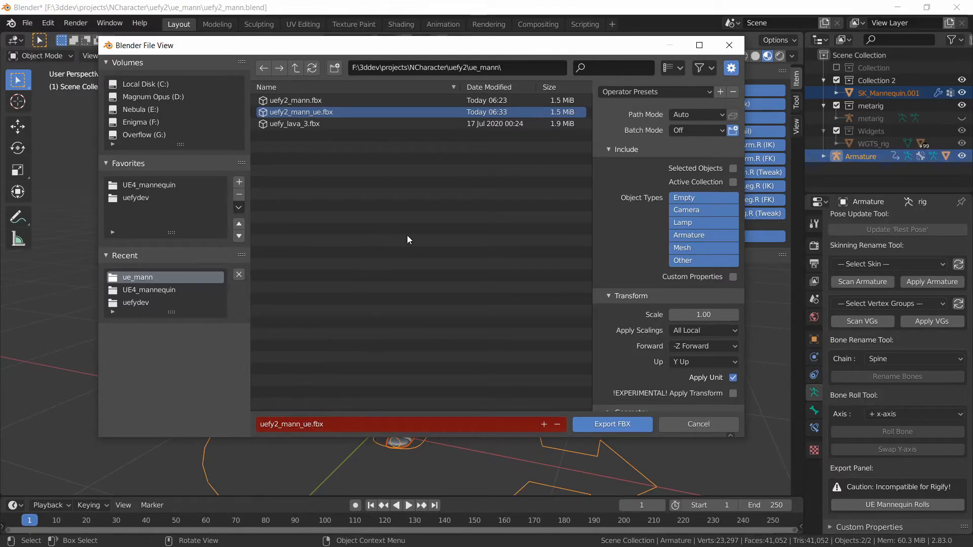
pyautogui.click(733, 168)
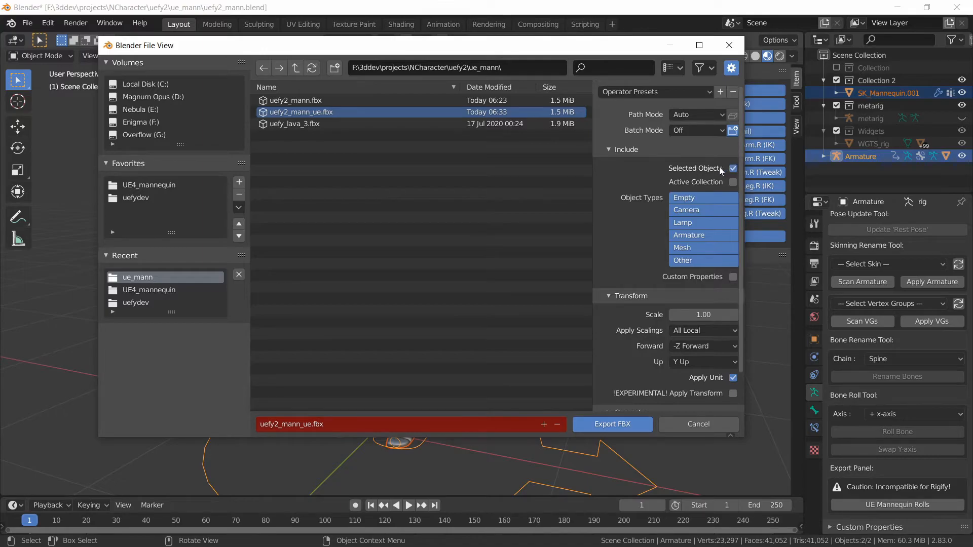
pyautogui.scroll(-3)
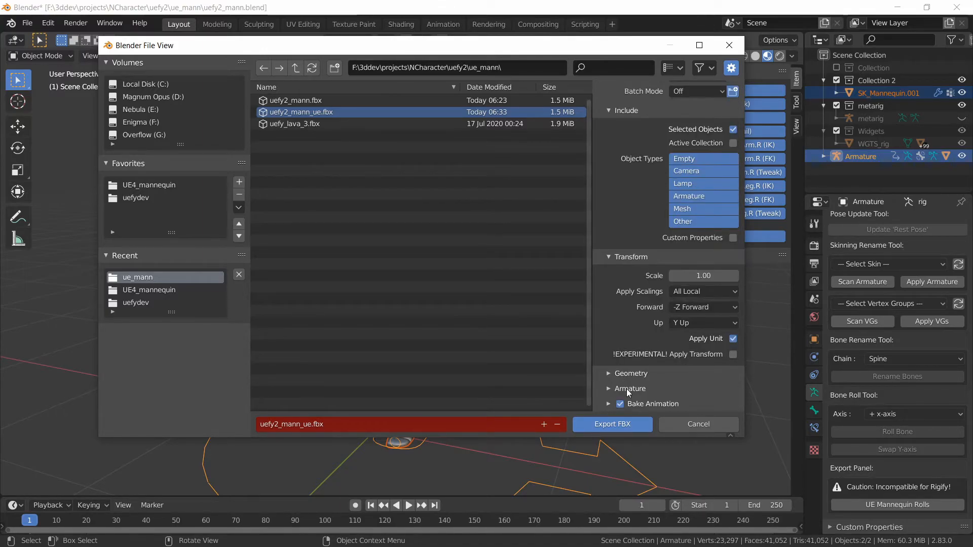
pyautogui.click(629, 389)
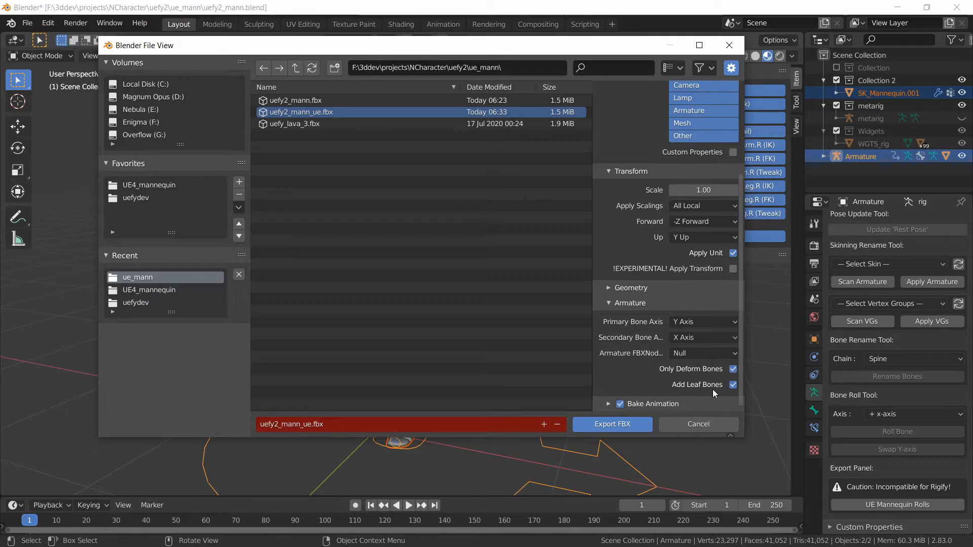
pyautogui.click(733, 385)
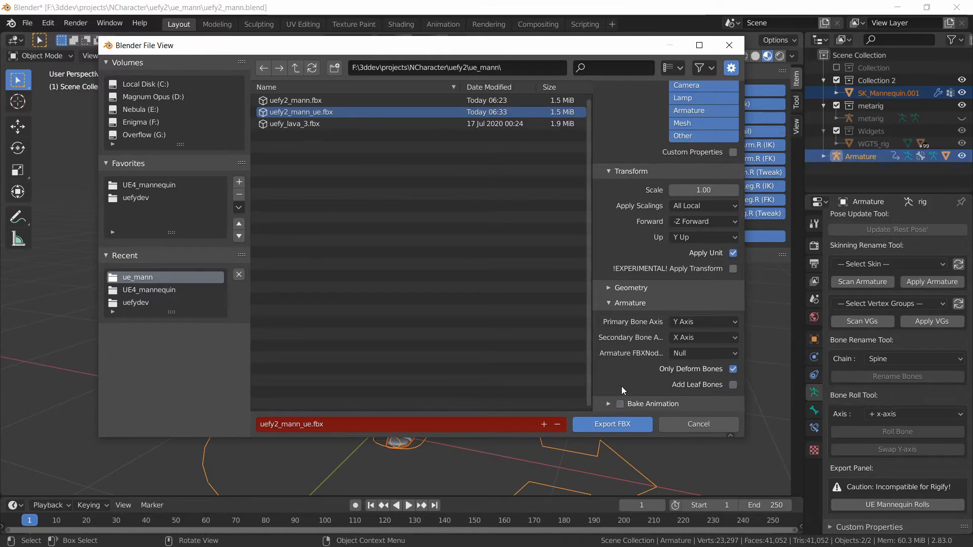
pyautogui.moveTo(604, 405)
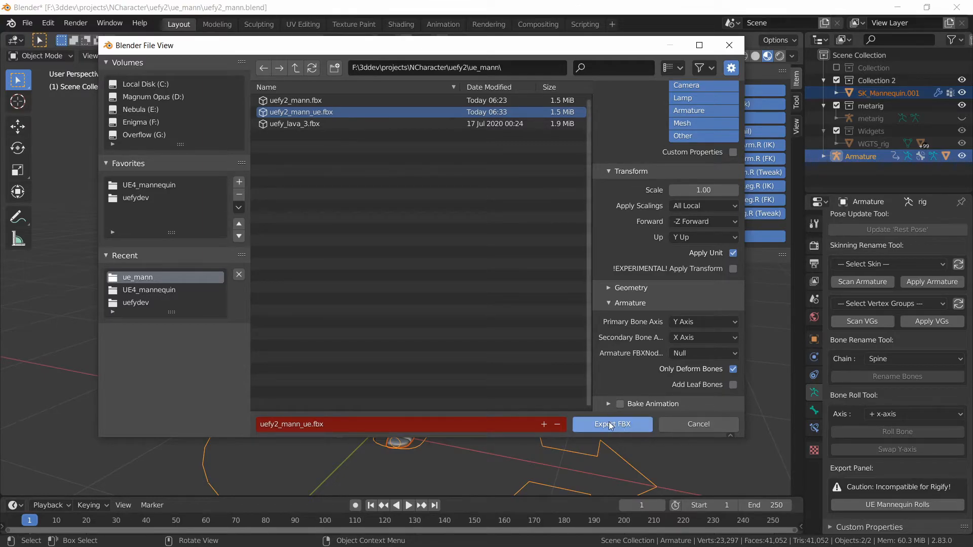
pyautogui.click(613, 423)
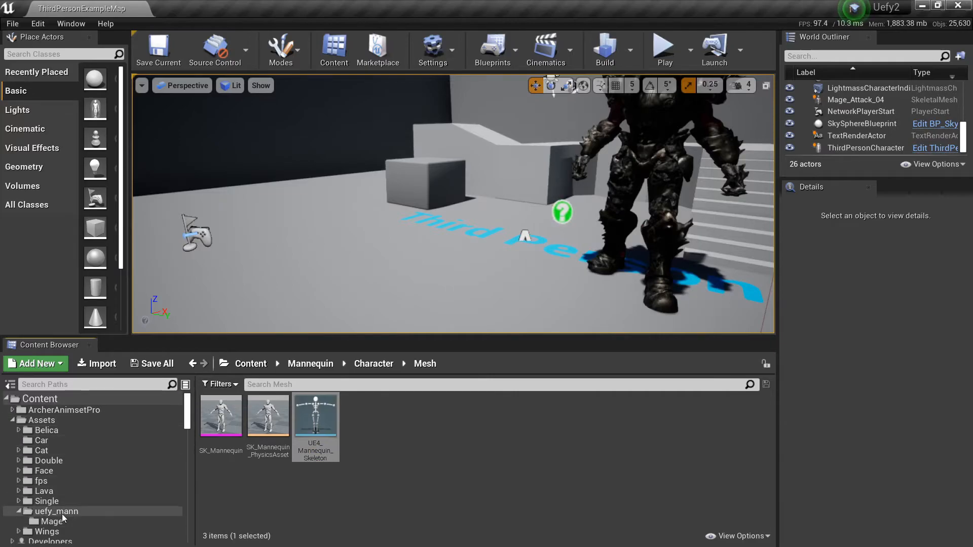
# Create a uefy_mann_ue folder inside uefy_mann and start a file import into it.
pyautogui.click(57, 511)
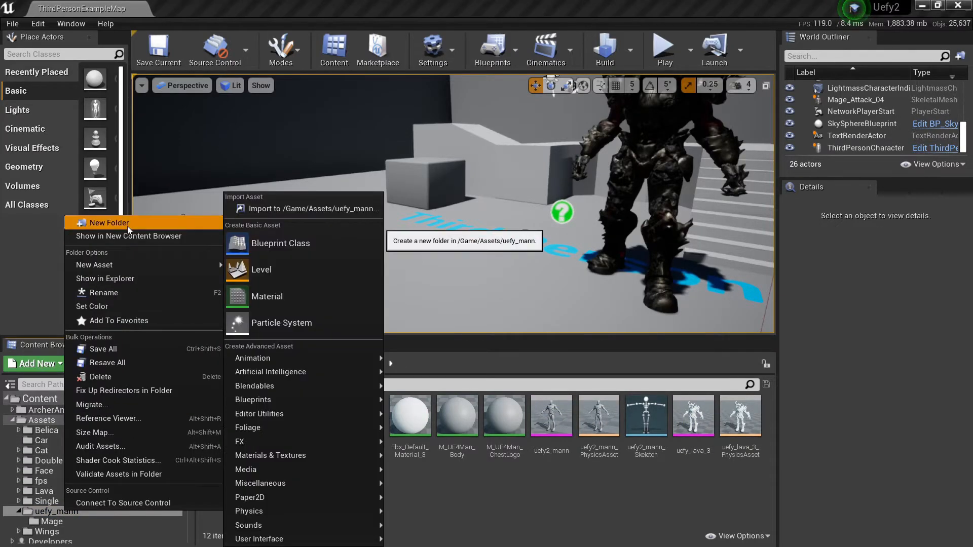
pyautogui.click(112, 223)
pyautogui.write('uefy_mann_ue')
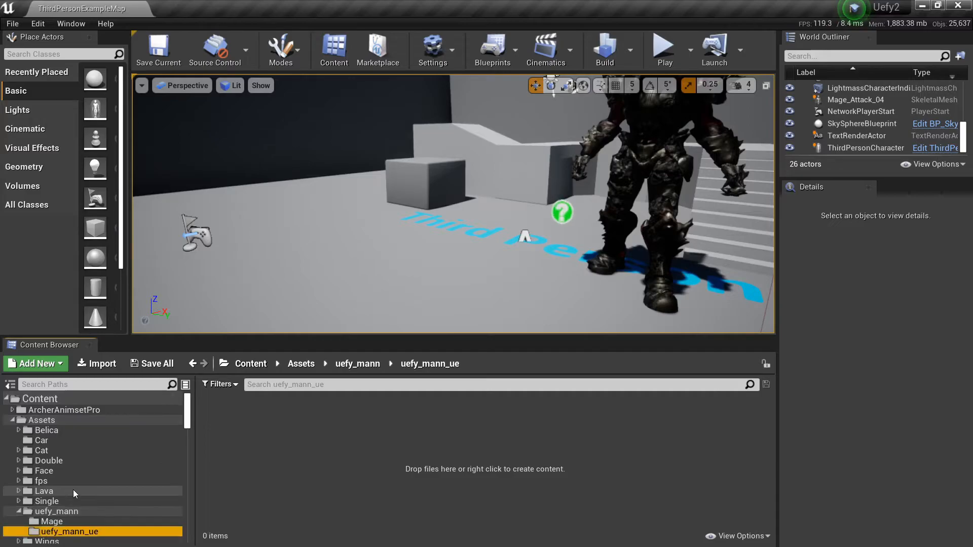
pyautogui.click(96, 364)
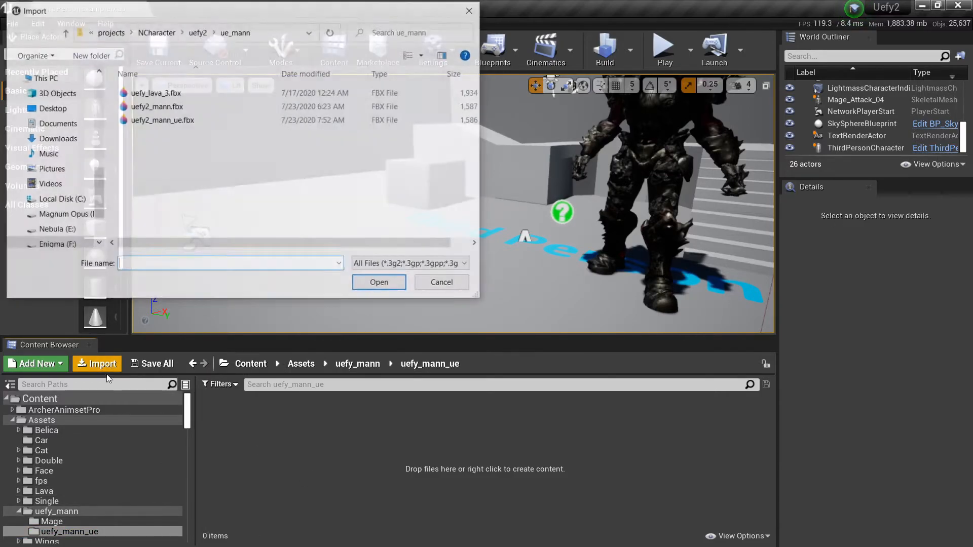
# Choose uefy2_mann_ue.fbx for import and assign the original UE4_Mannequin_Skeleton as its skeleton.
pyautogui.click(162, 120)
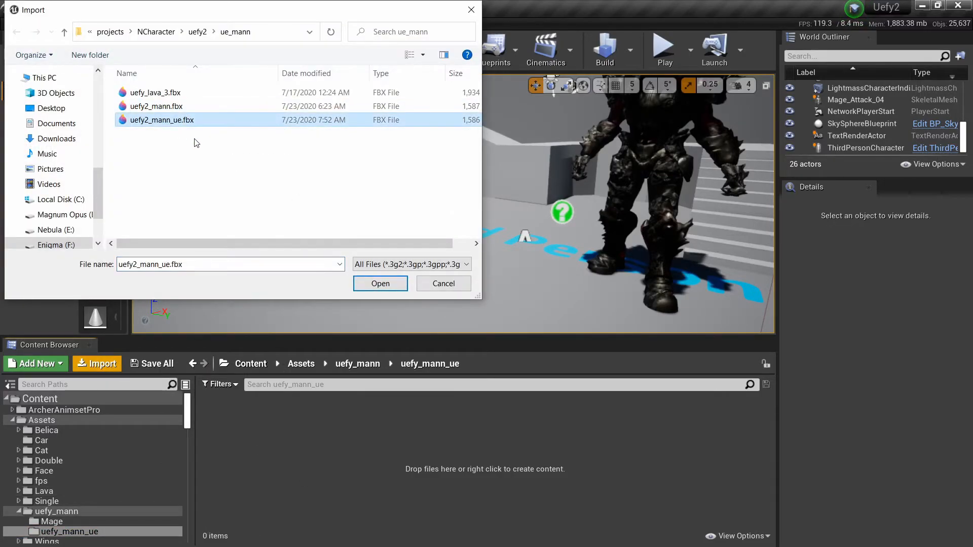
pyautogui.click(380, 283)
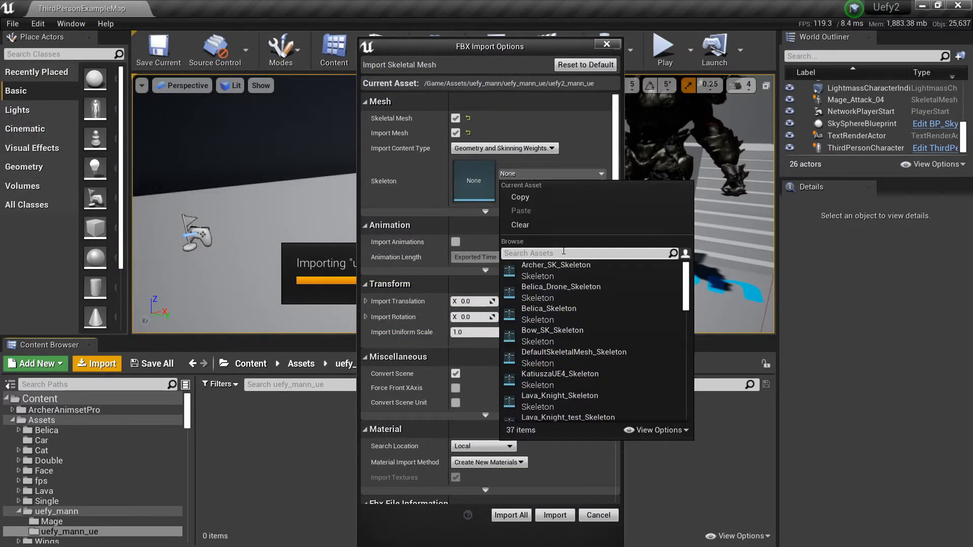
pyautogui.write('mann')
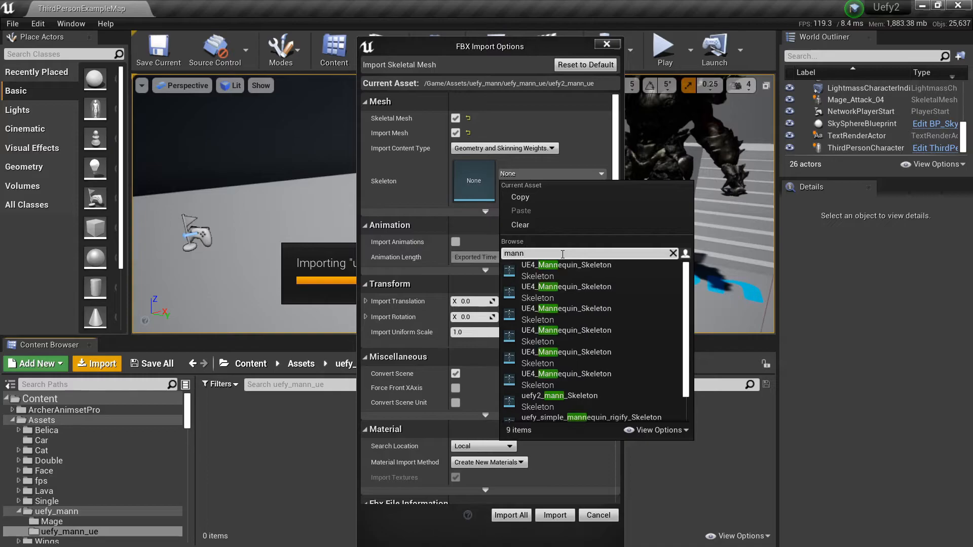
pyautogui.moveTo(584, 292)
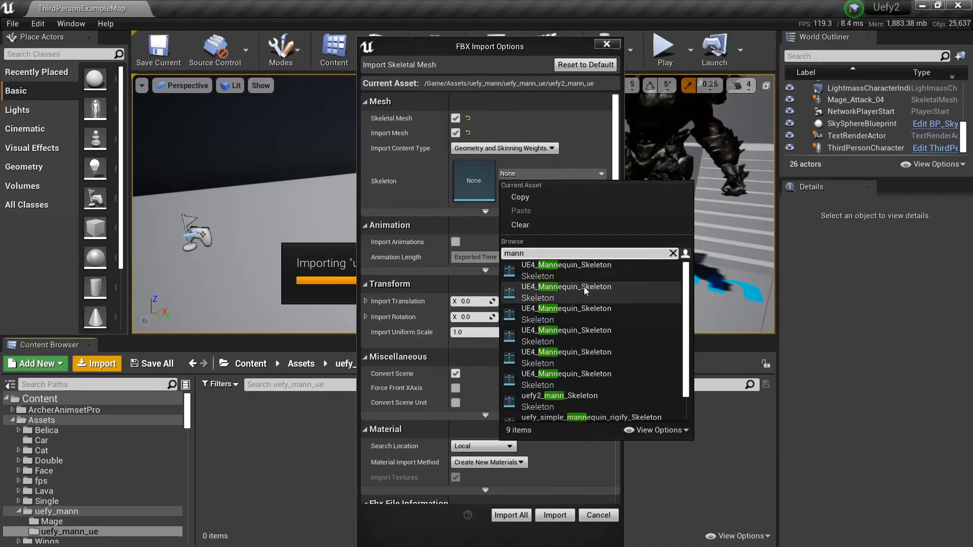
pyautogui.moveTo(580, 319)
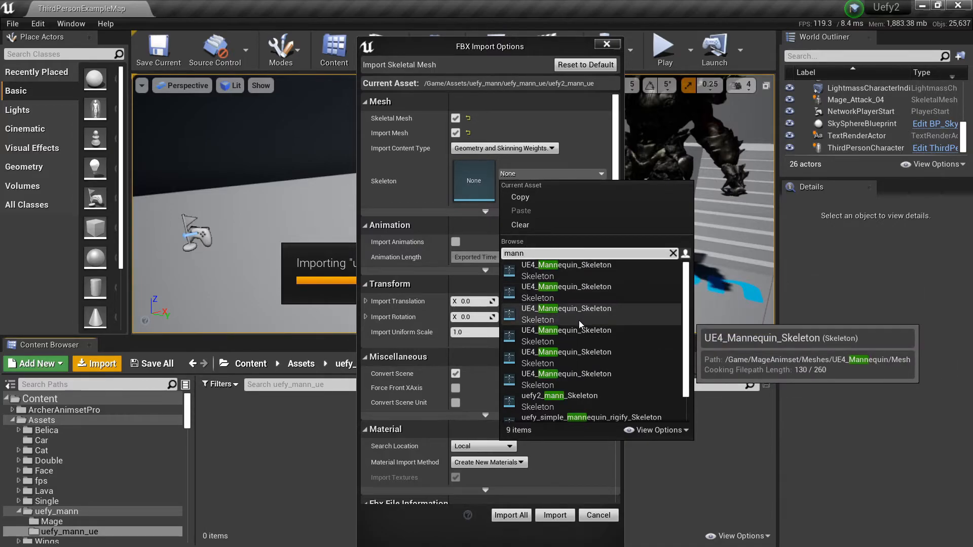
pyautogui.moveTo(574, 271)
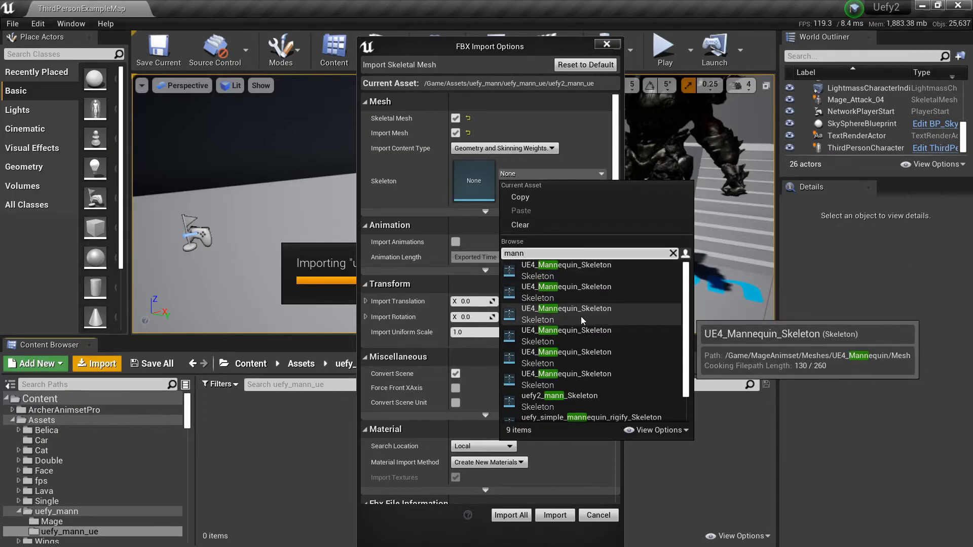
pyautogui.moveTo(579, 362)
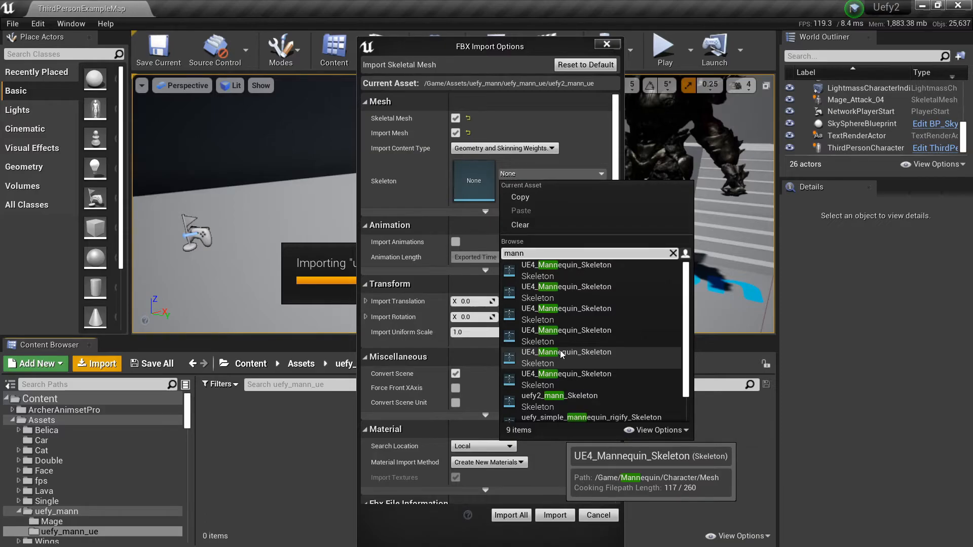
pyautogui.click(566, 352)
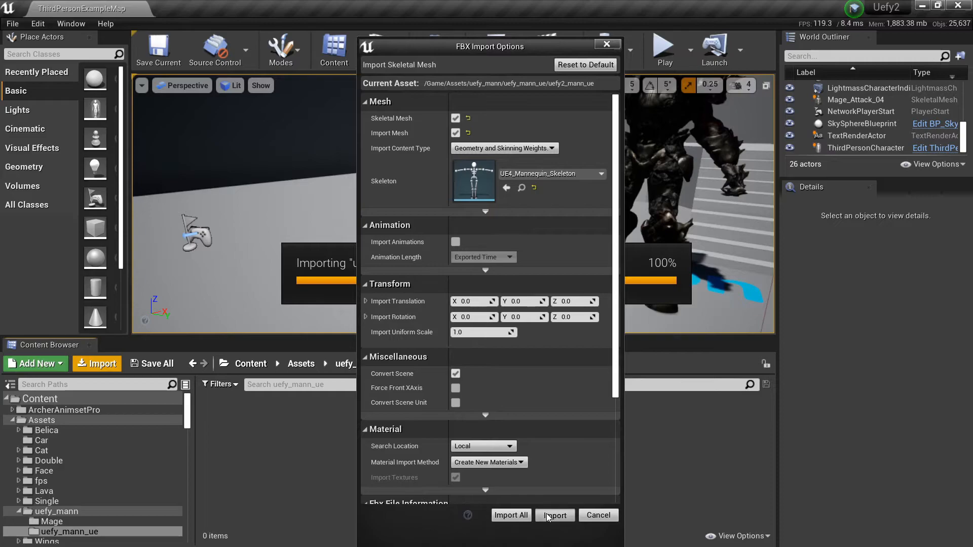
# Import the mesh into uefy_mann_ue and bring up the imported uefy2_mann_ue mesh.
pyautogui.click(554, 515)
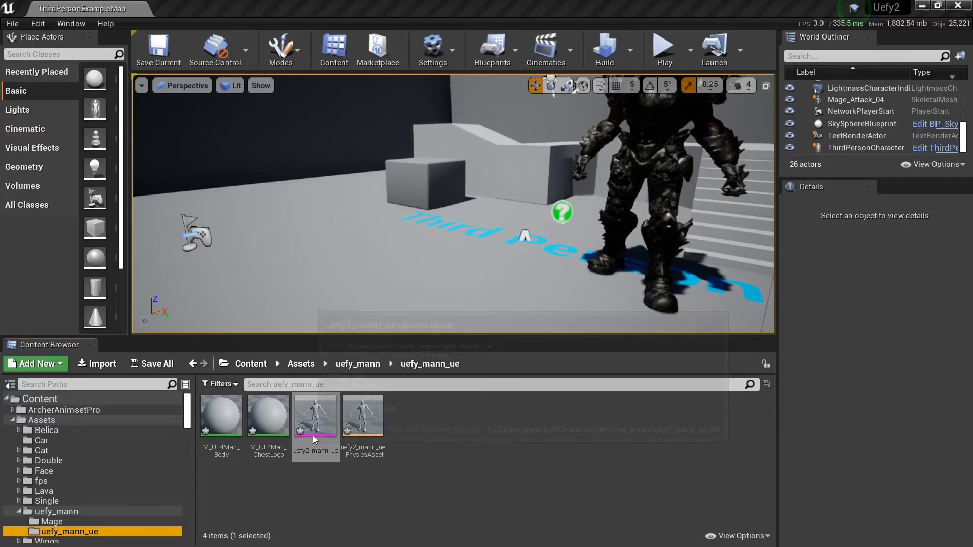
pyautogui.doubleClick(315, 414)
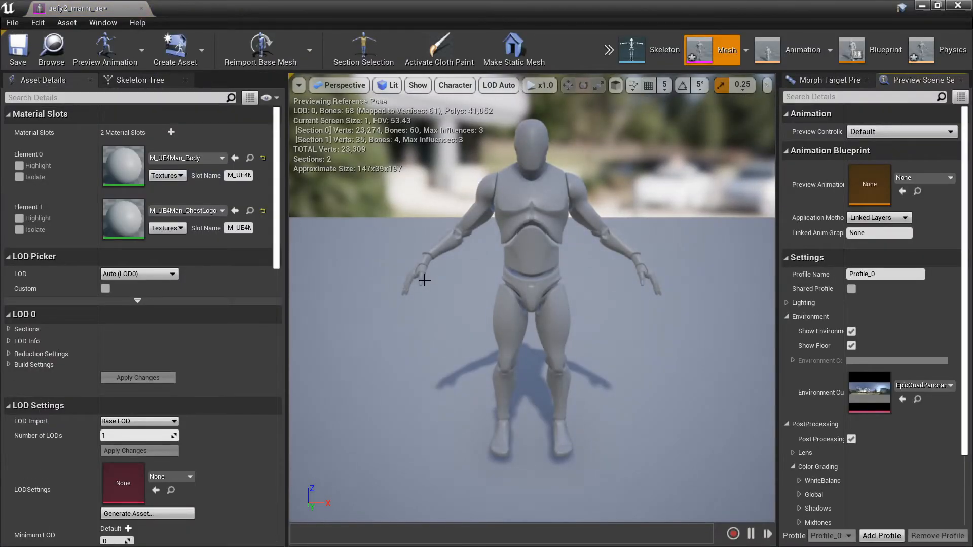
# View UE4_Mannequin_Skeleton's bone tree, then switch to its animation preview.
pyautogui.click(663, 50)
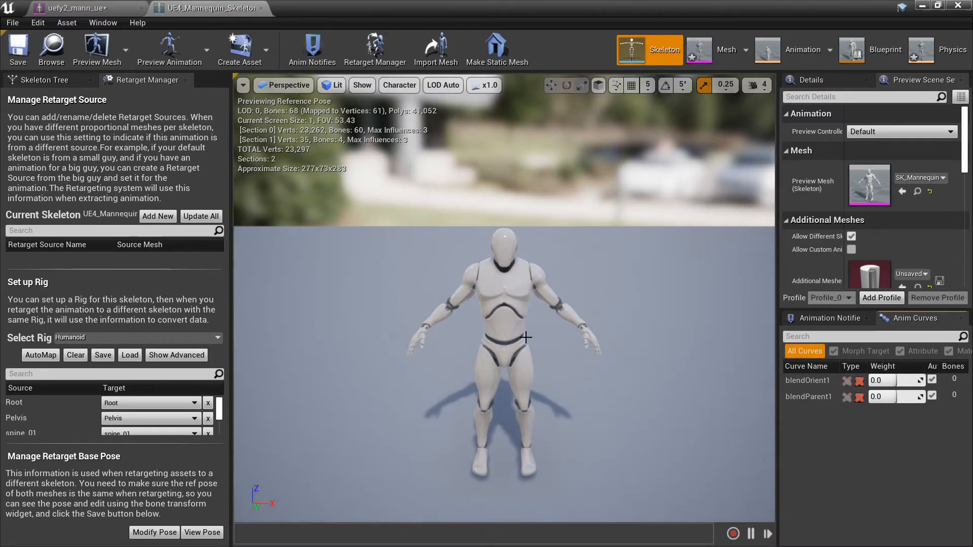
pyautogui.click(45, 79)
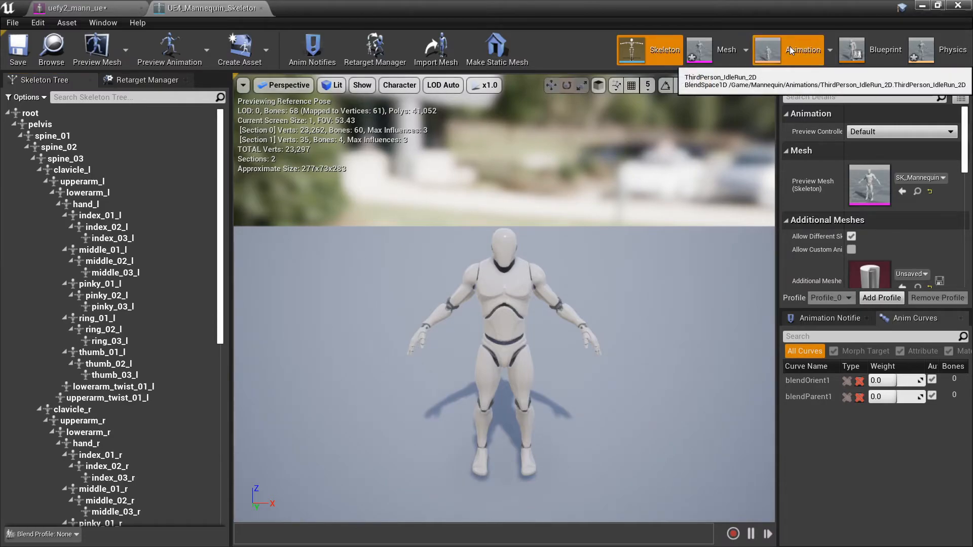
pyautogui.click(803, 50)
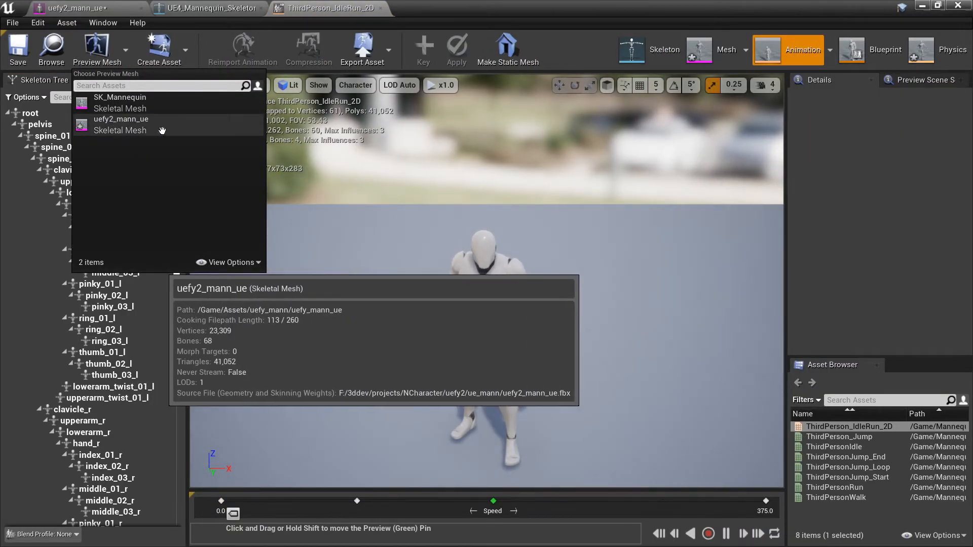
# Set Preview Mesh to uefy2_mann_ue and scrub the ThirdPersonJump_Loop animation on it.
pyautogui.click(121, 120)
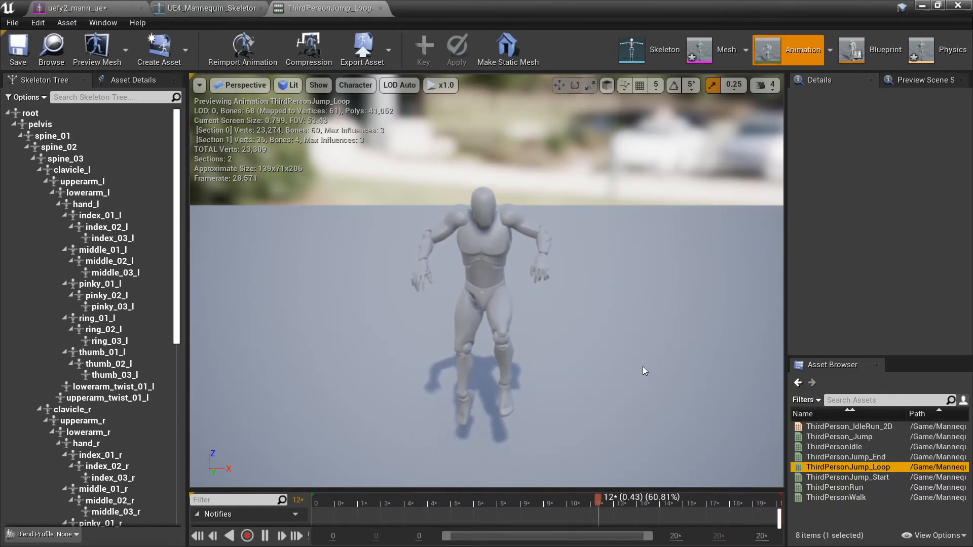
pyautogui.moveTo(599, 503); pyautogui.dragTo(527, 503)
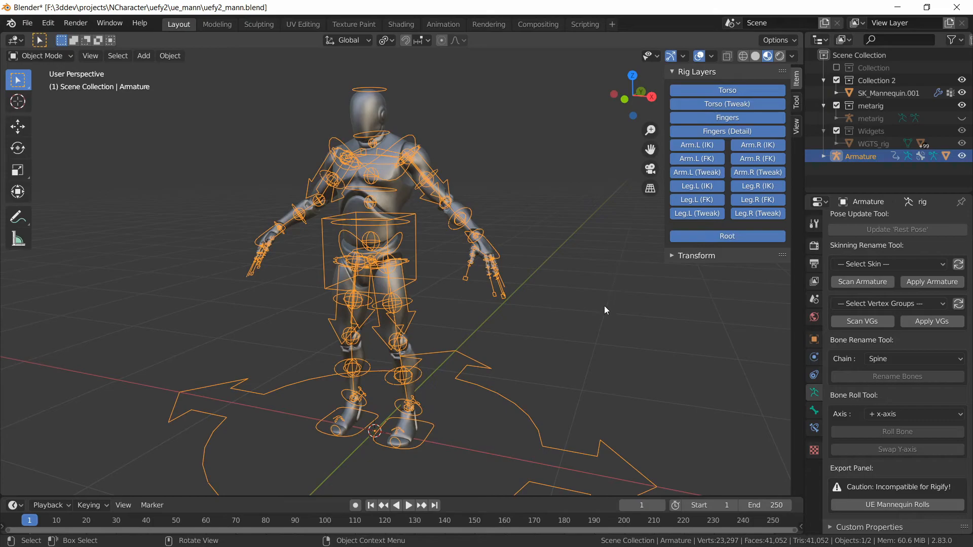
pyautogui.moveTo(601, 315)
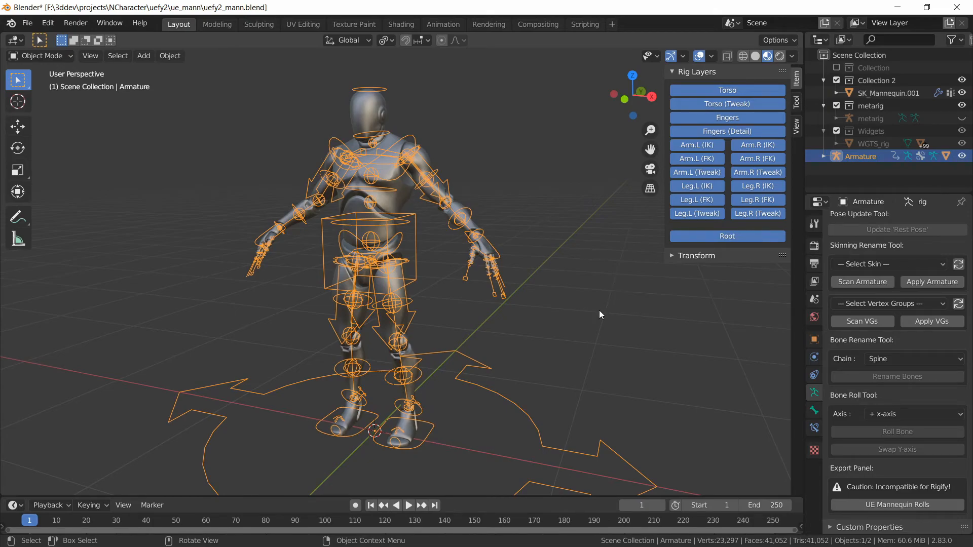
pyautogui.moveTo(678, 346)
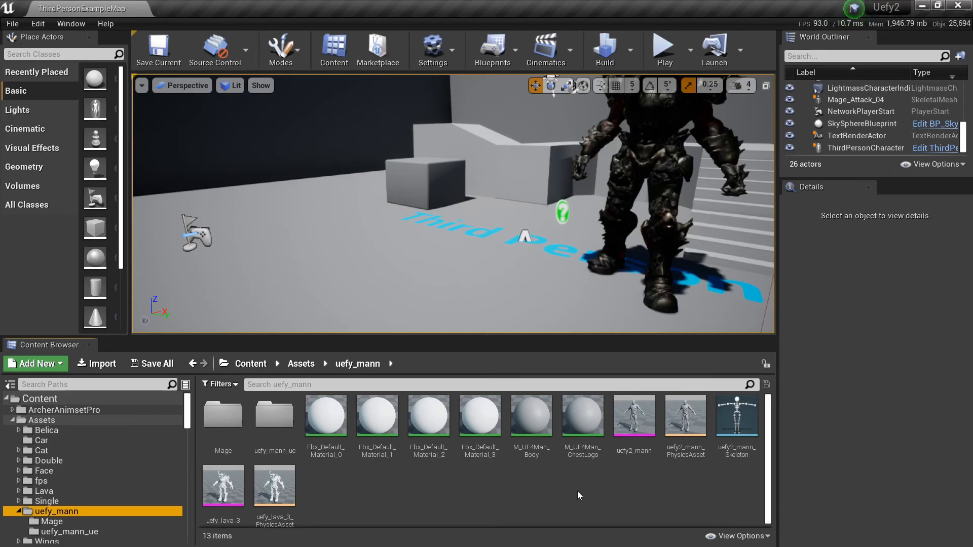
pyautogui.moveTo(392, 488)
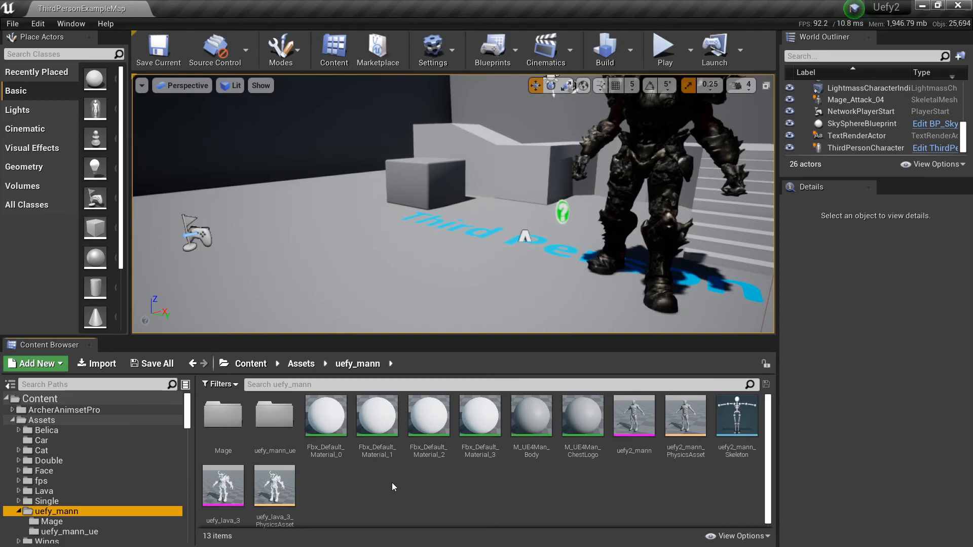
pyautogui.click(632, 416)
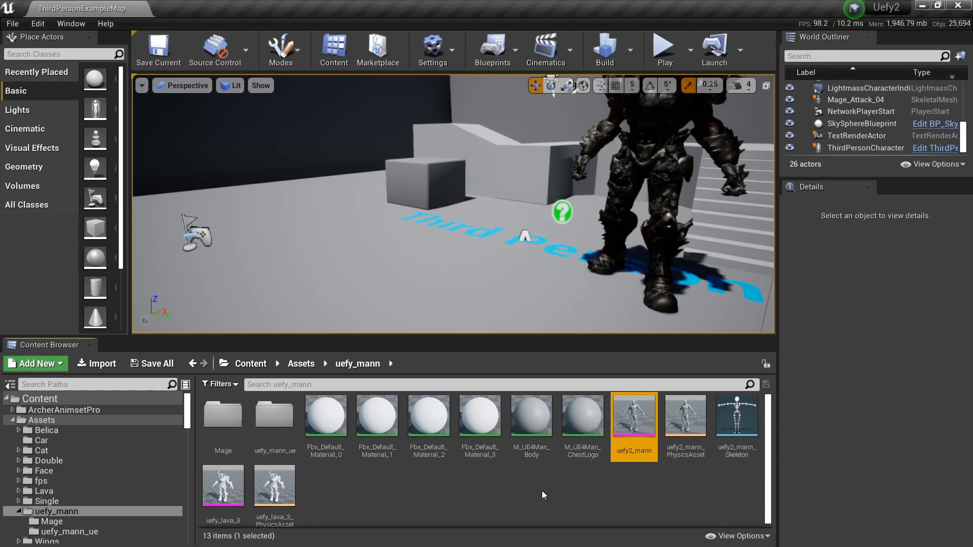
pyautogui.moveTo(508, 489)
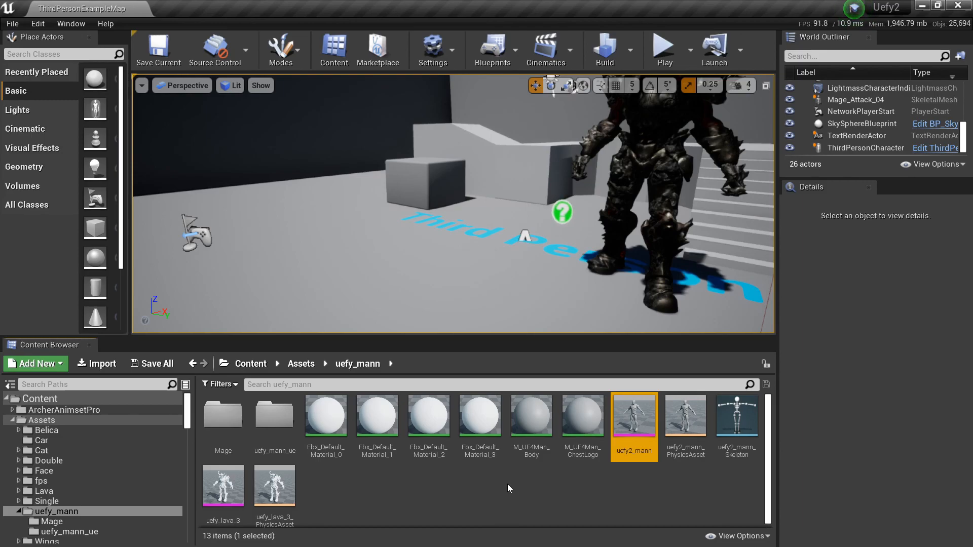